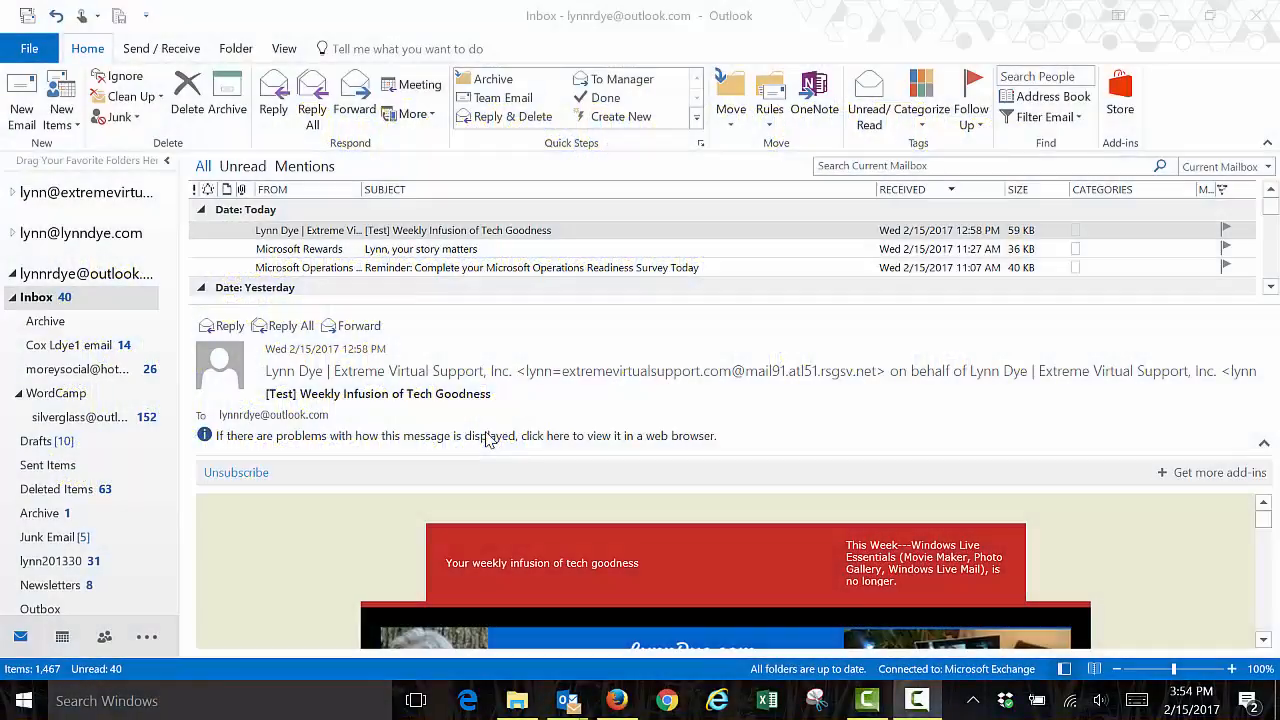
mouse_move(535, 515)
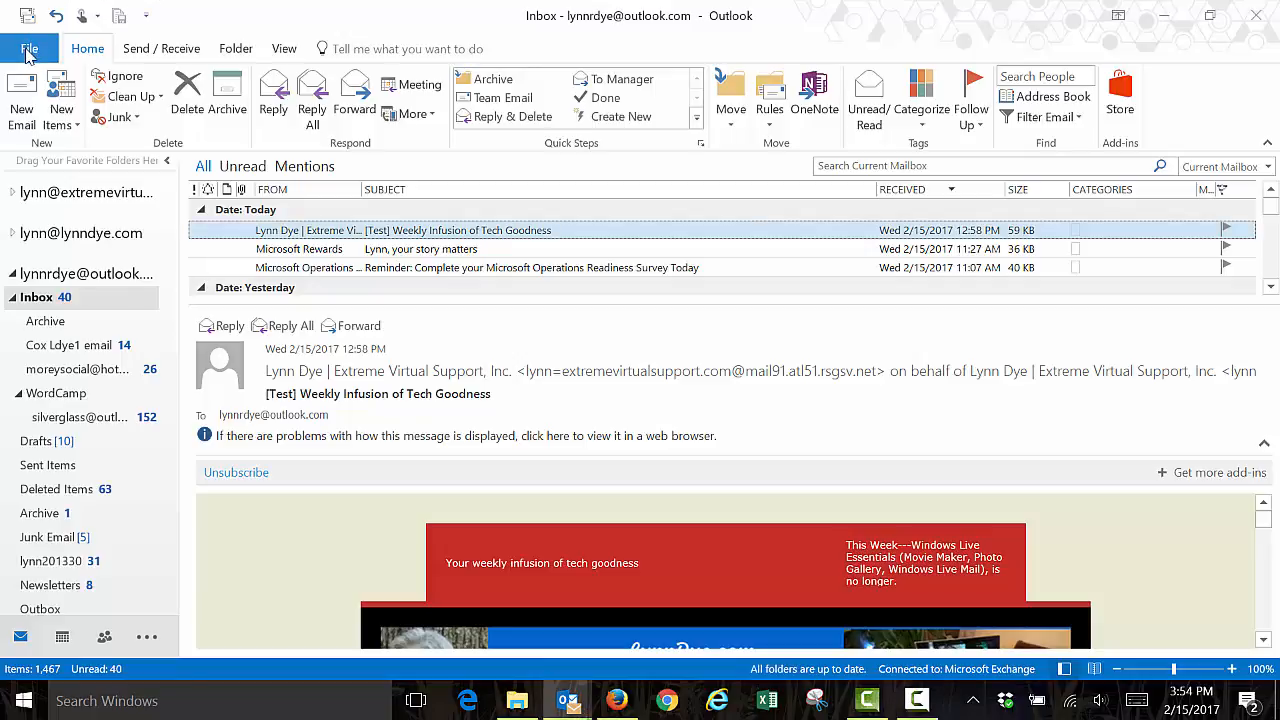
Step: Open the File backstage to show the outlook.com Account Information page
click(30, 48)
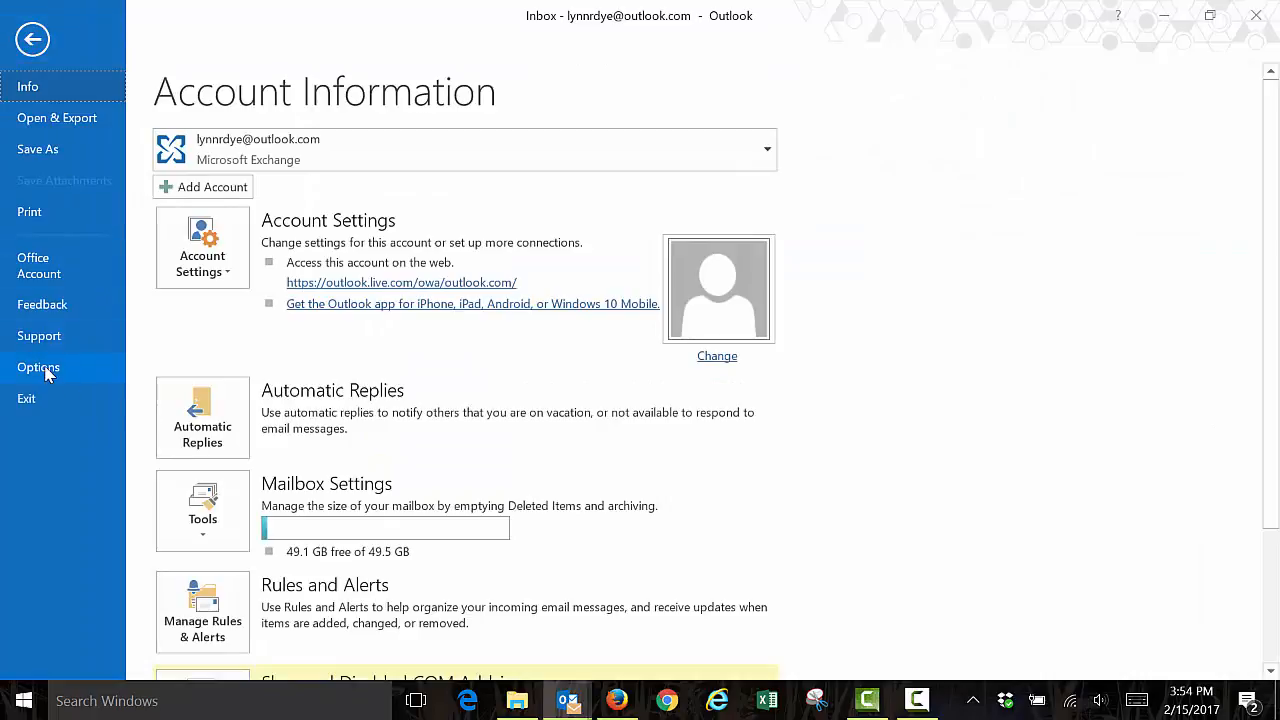
Step: View the Office Account page and review its Update Options choices
click(40, 265)
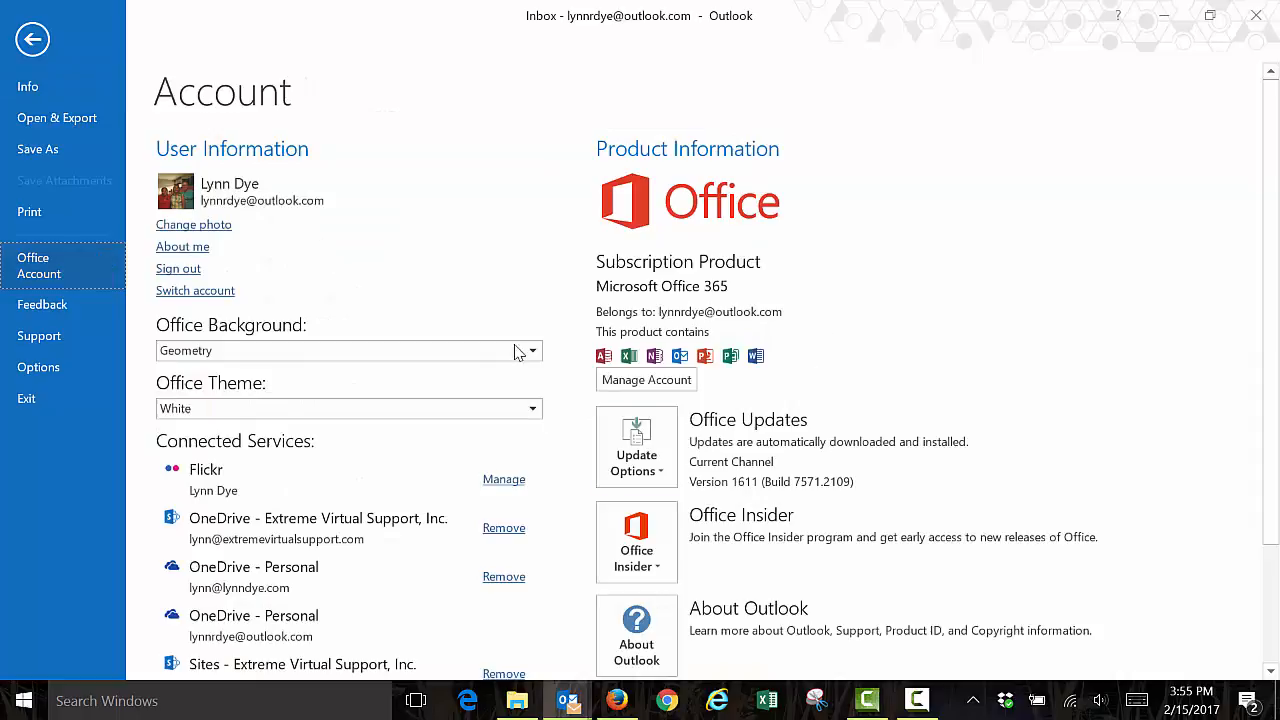
mouse_move(790, 247)
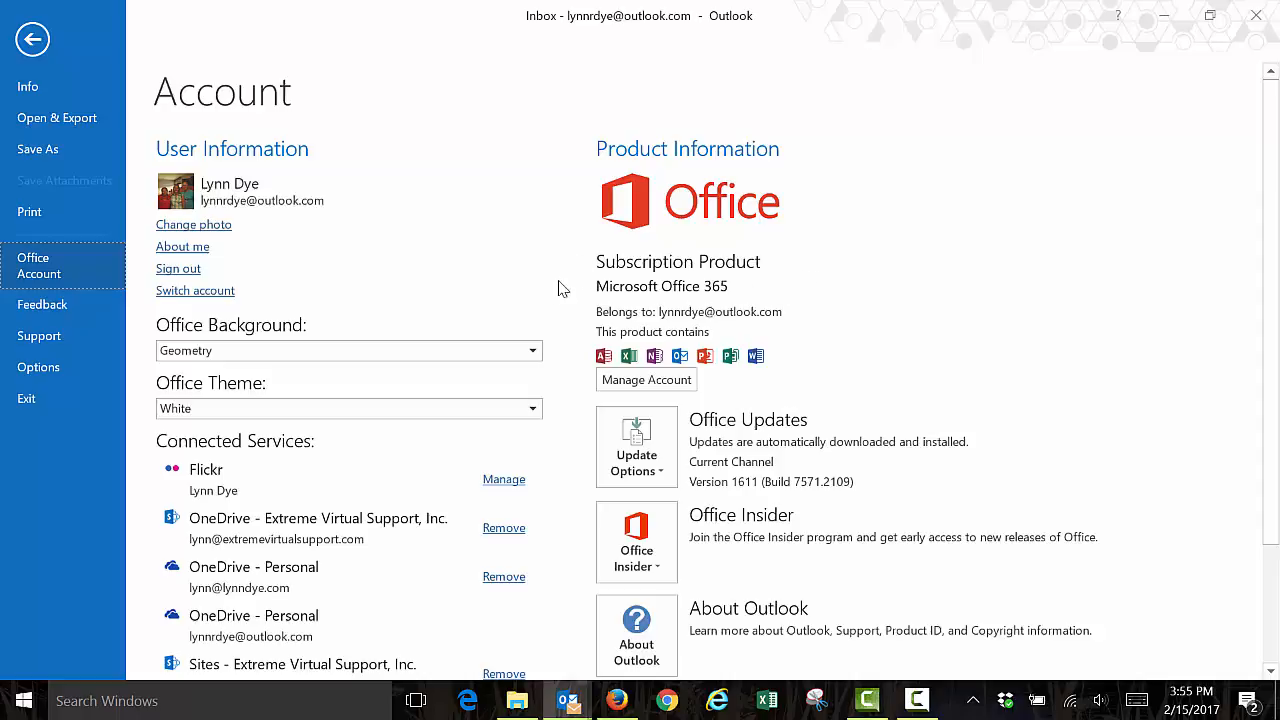
mouse_move(773, 300)
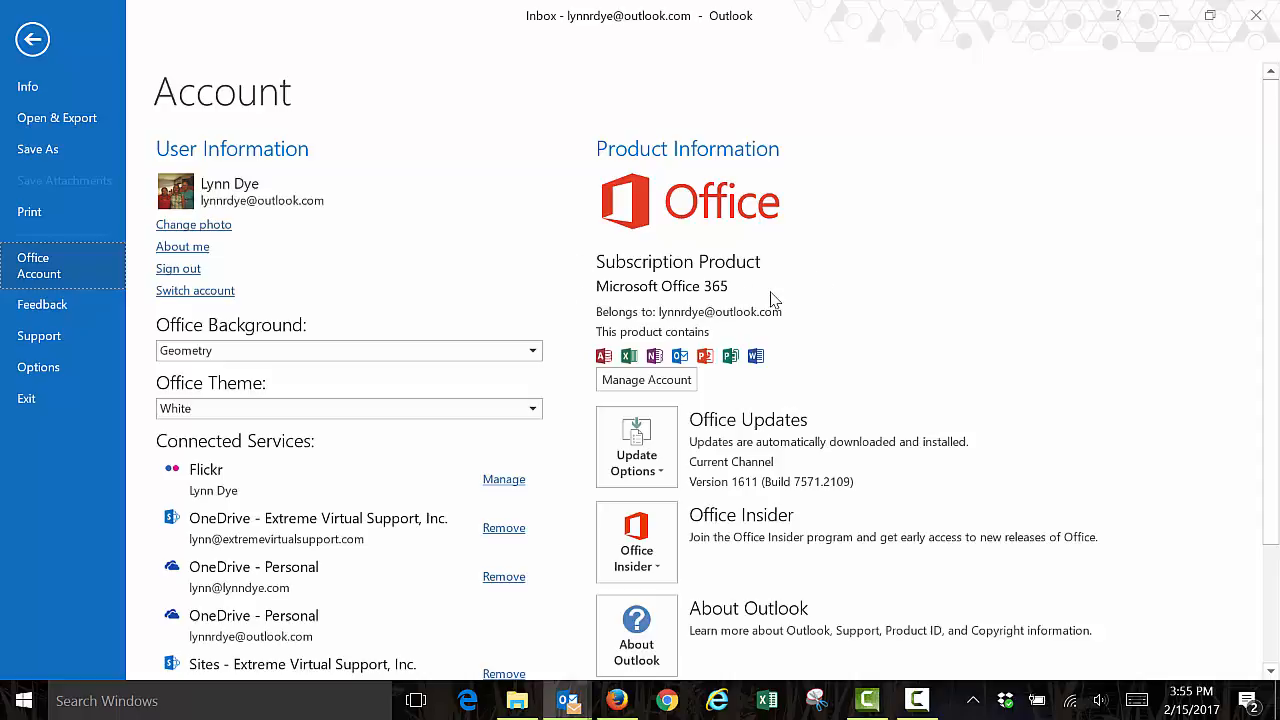
click(636, 447)
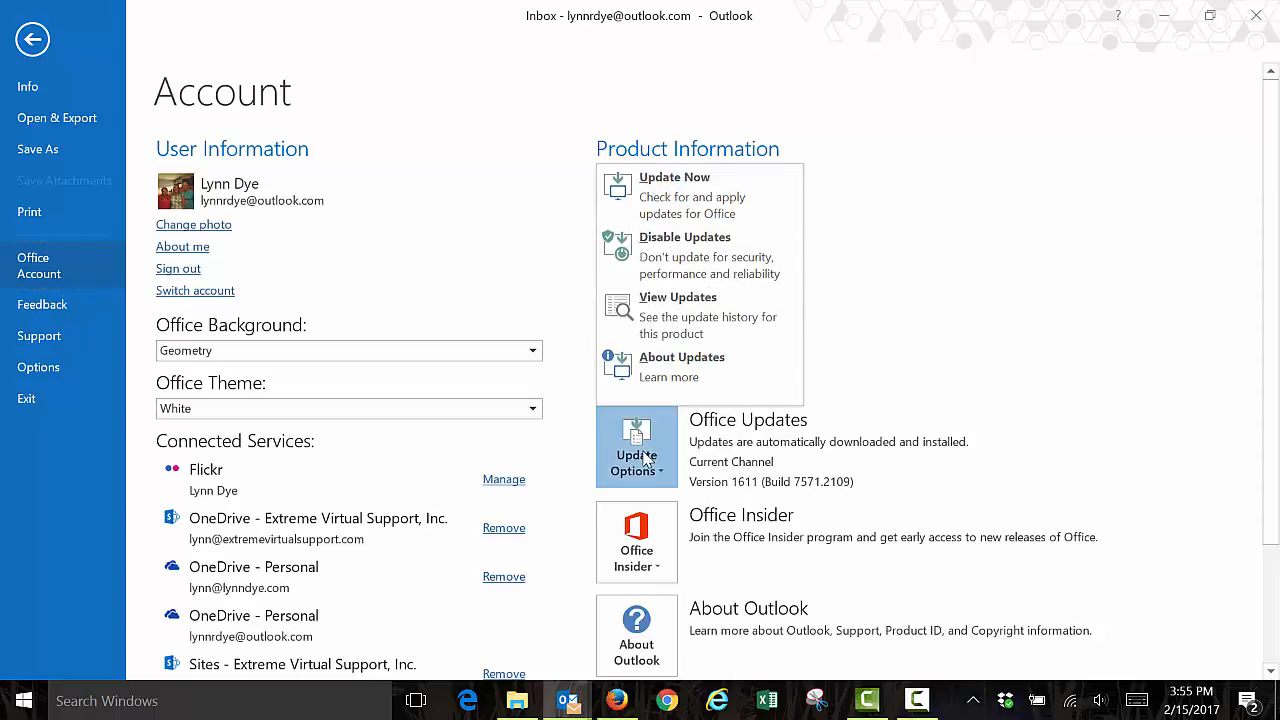
mouse_move(685, 255)
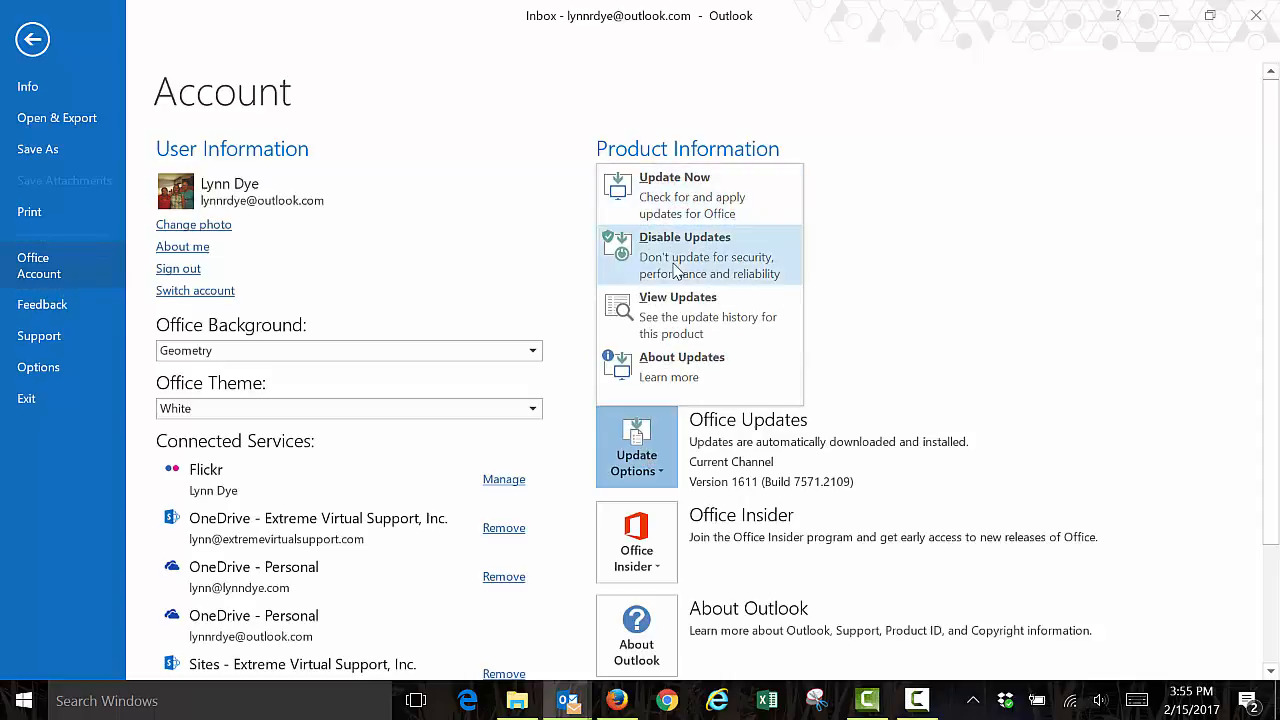
mouse_move(695, 365)
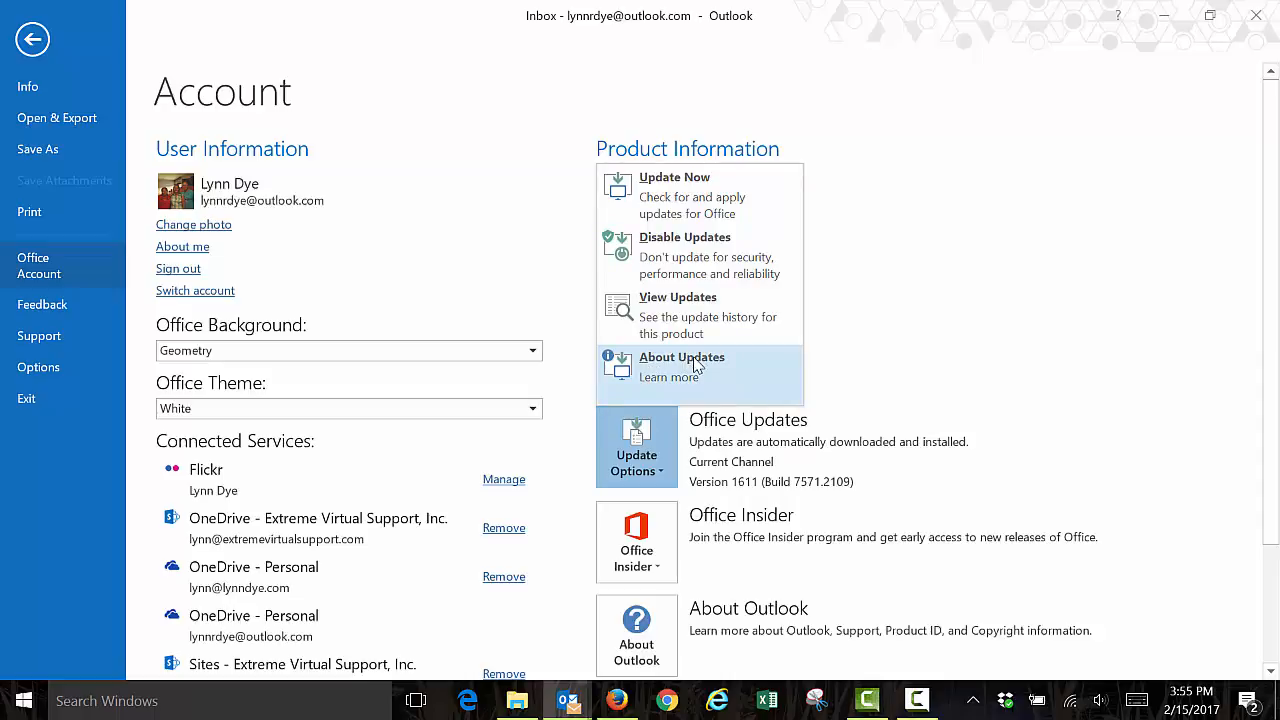
mouse_move(652, 369)
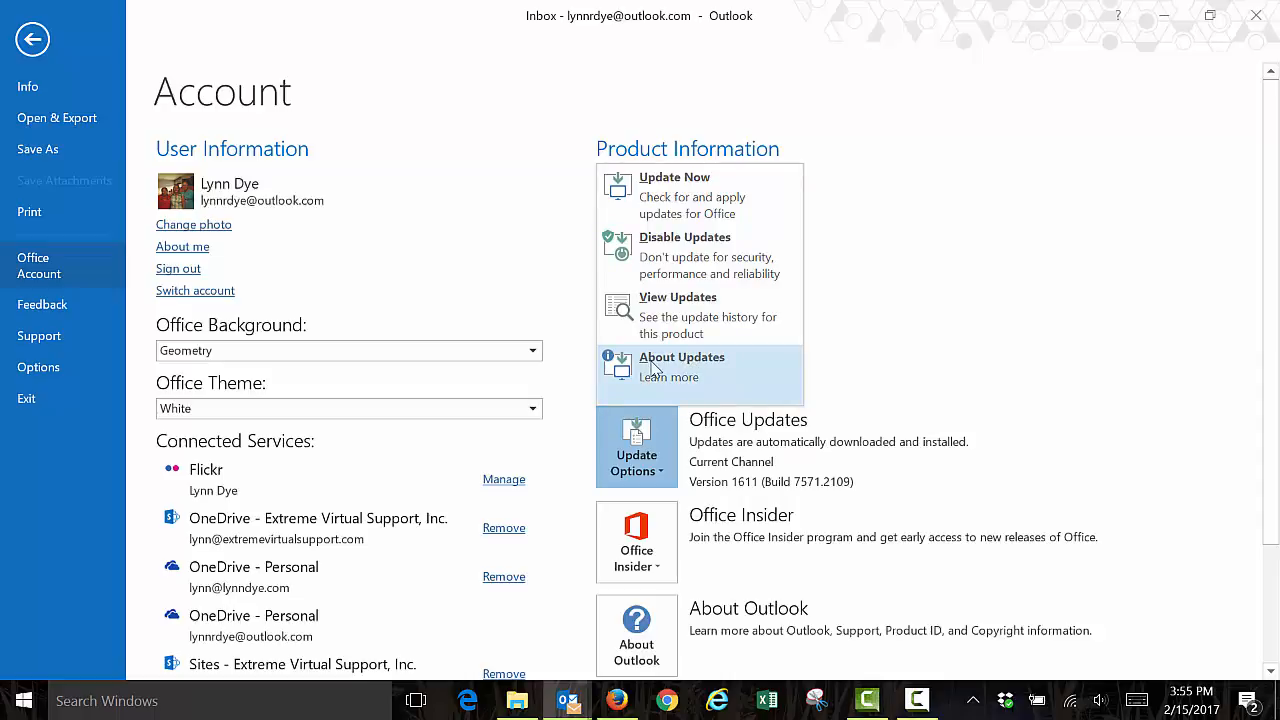
mouse_move(640, 548)
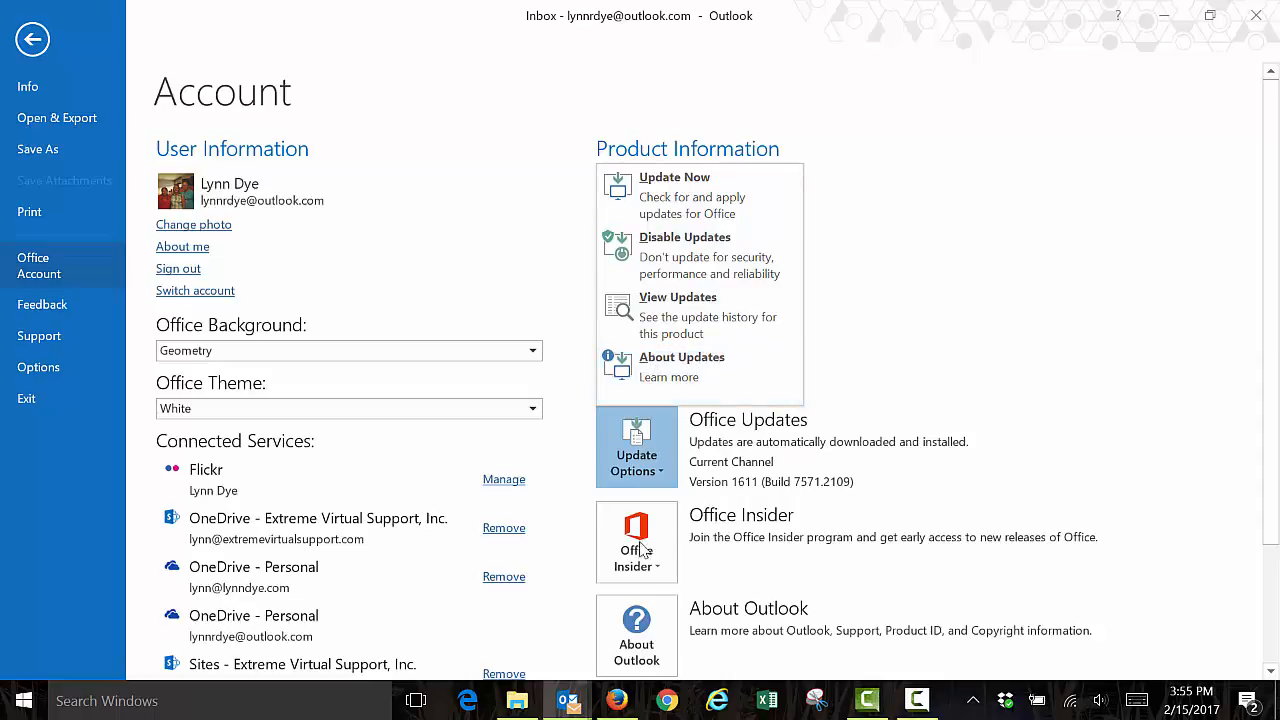
click(636, 541)
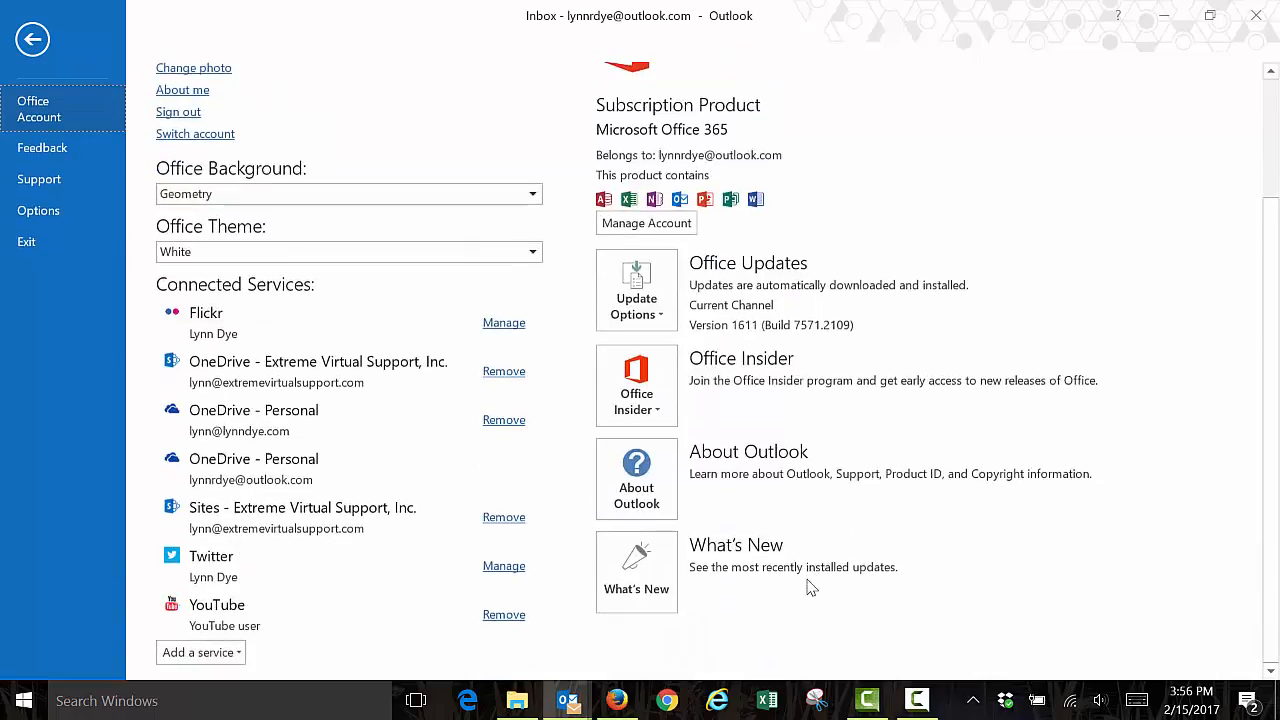
mouse_move(636, 570)
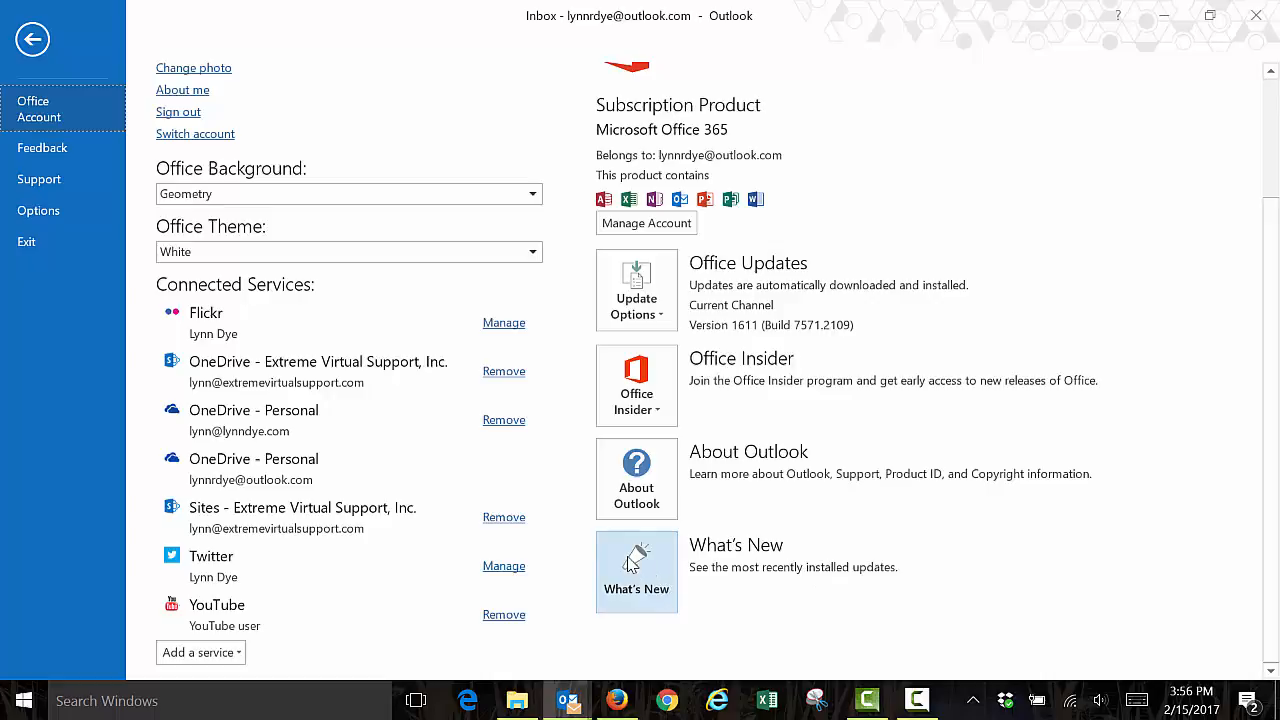
click(636, 570)
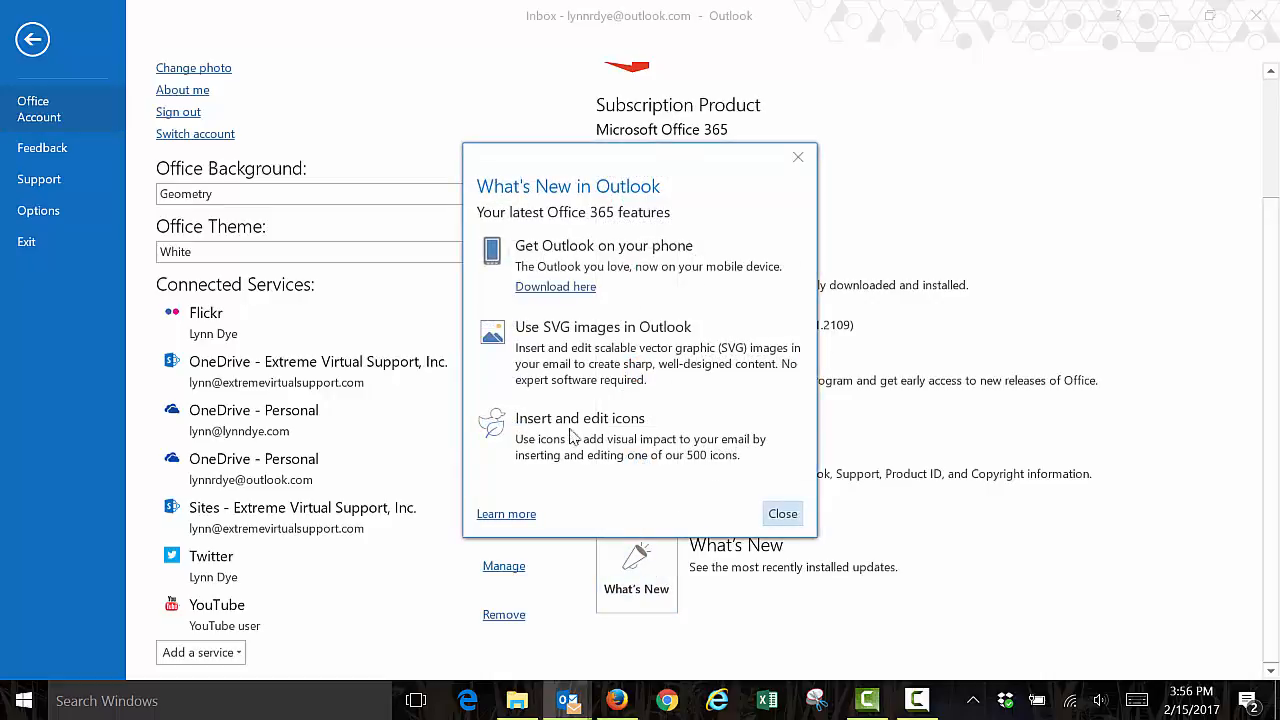
mouse_move(775, 140)
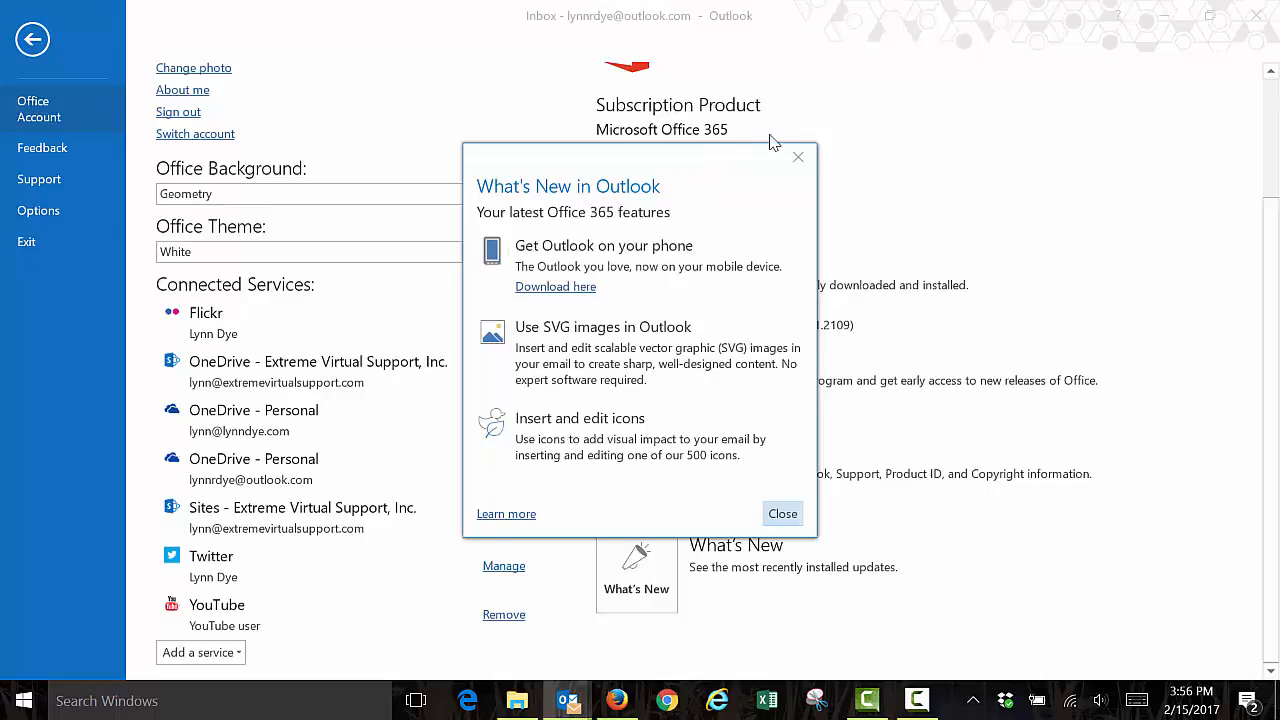
click(782, 513)
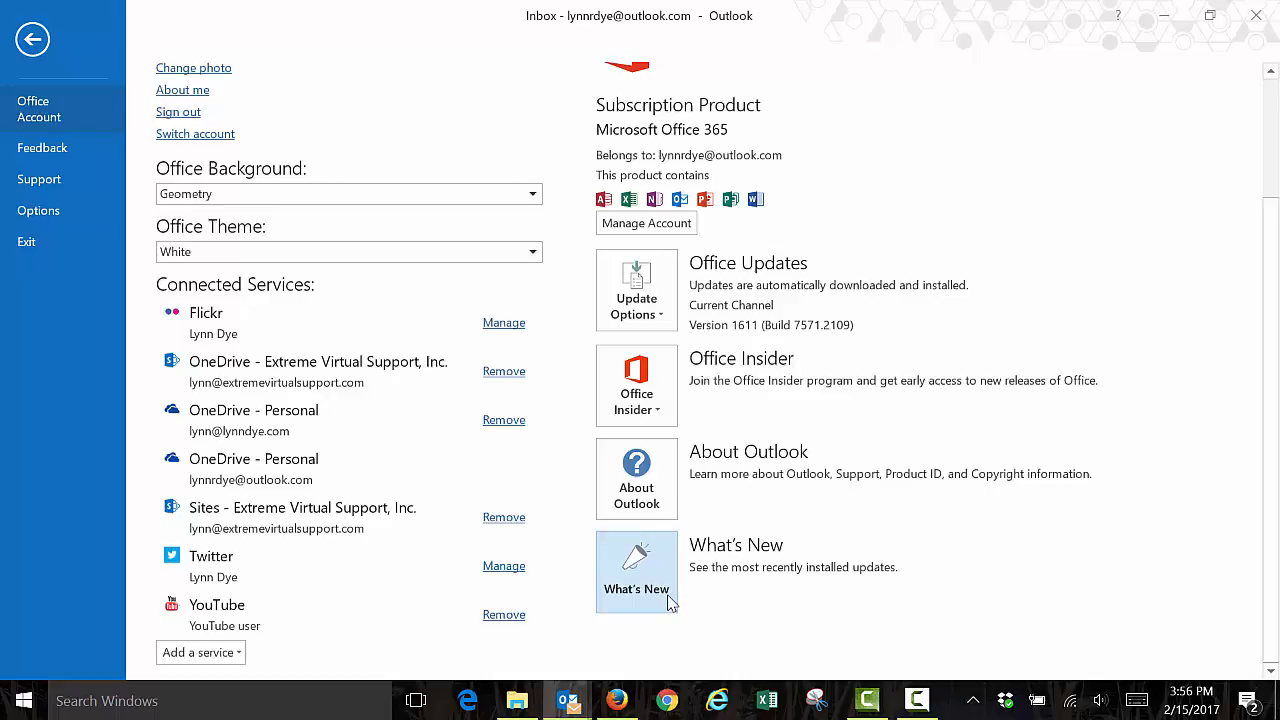
mouse_move(302, 52)
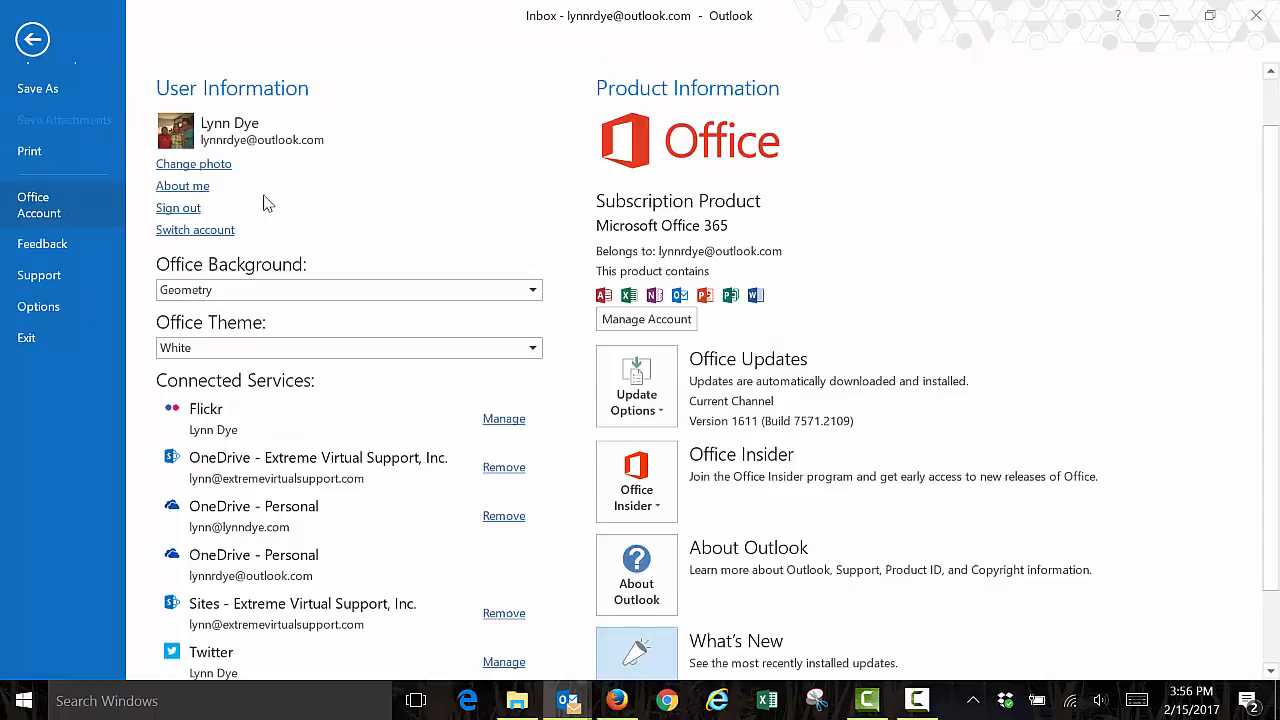
mouse_move(222, 238)
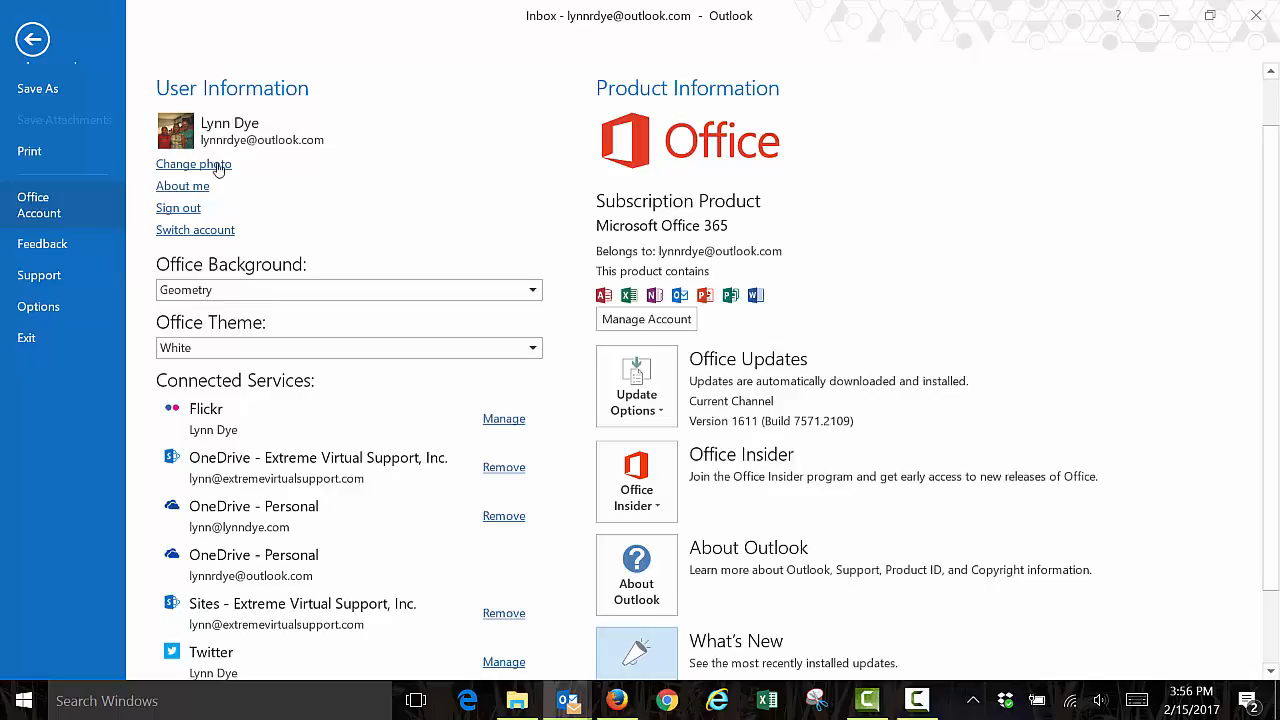
mouse_move(315, 150)
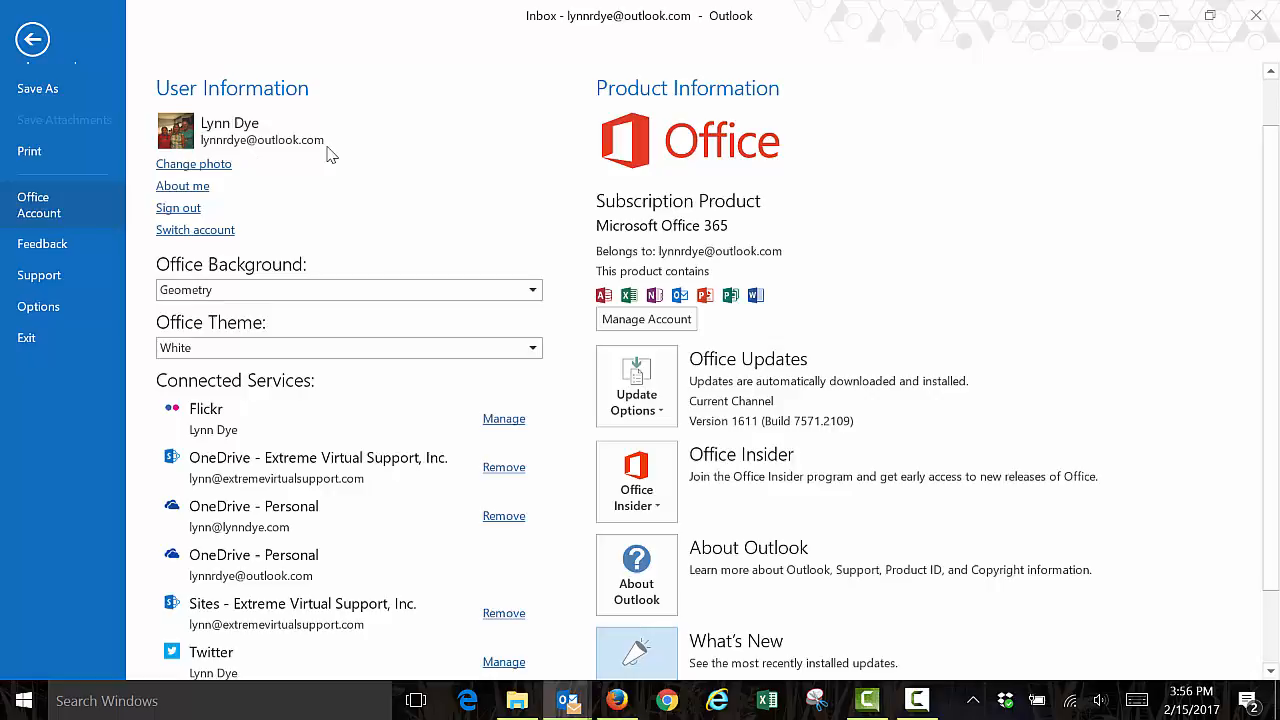
mouse_move(379, 323)
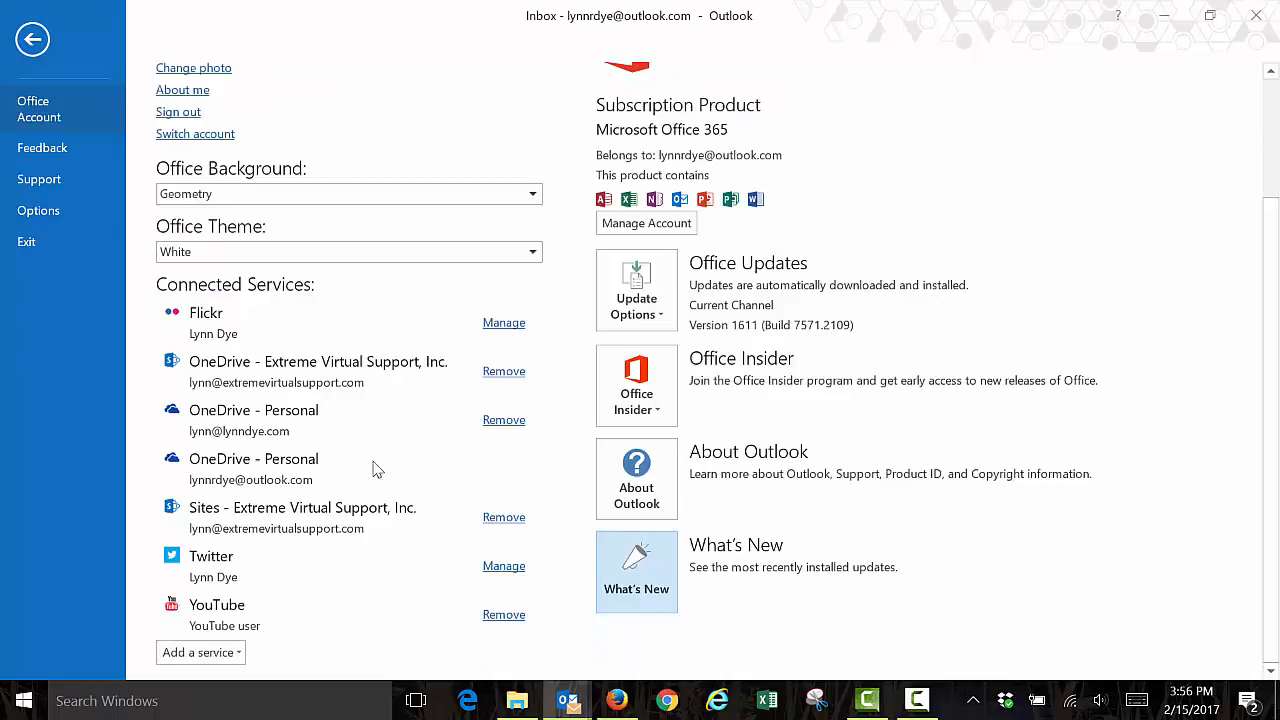
mouse_move(265, 373)
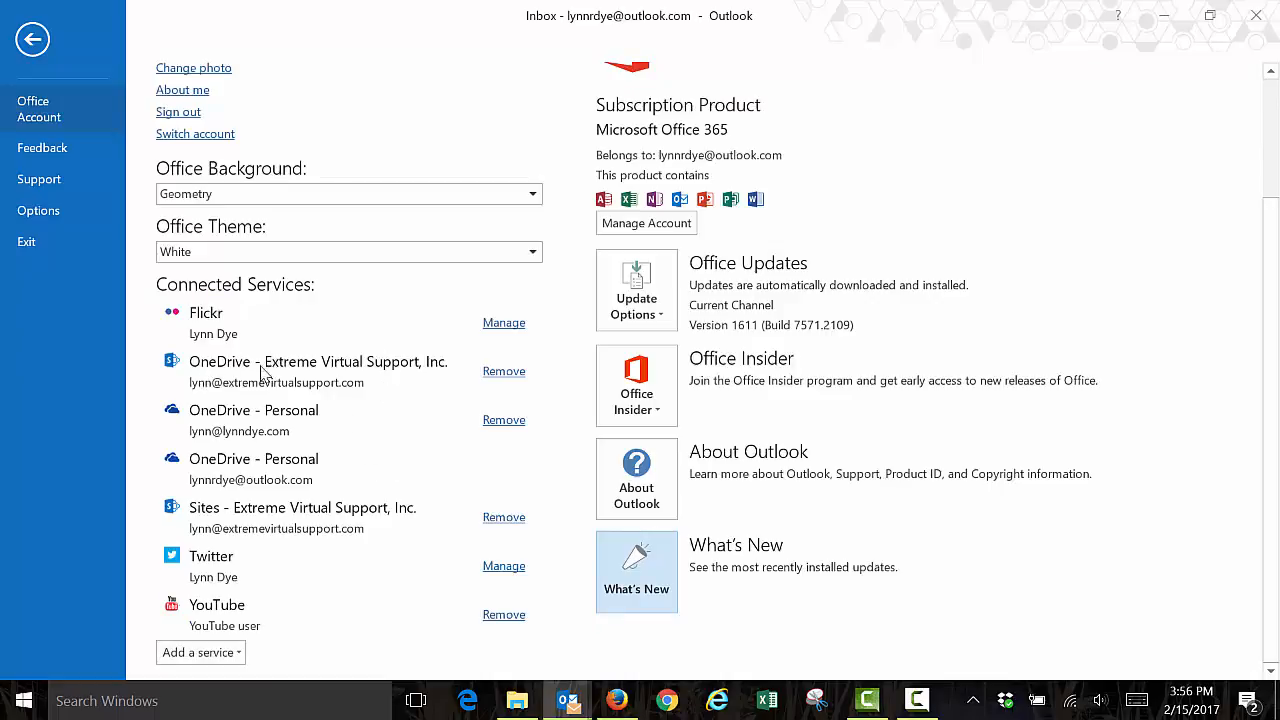
mouse_move(248, 483)
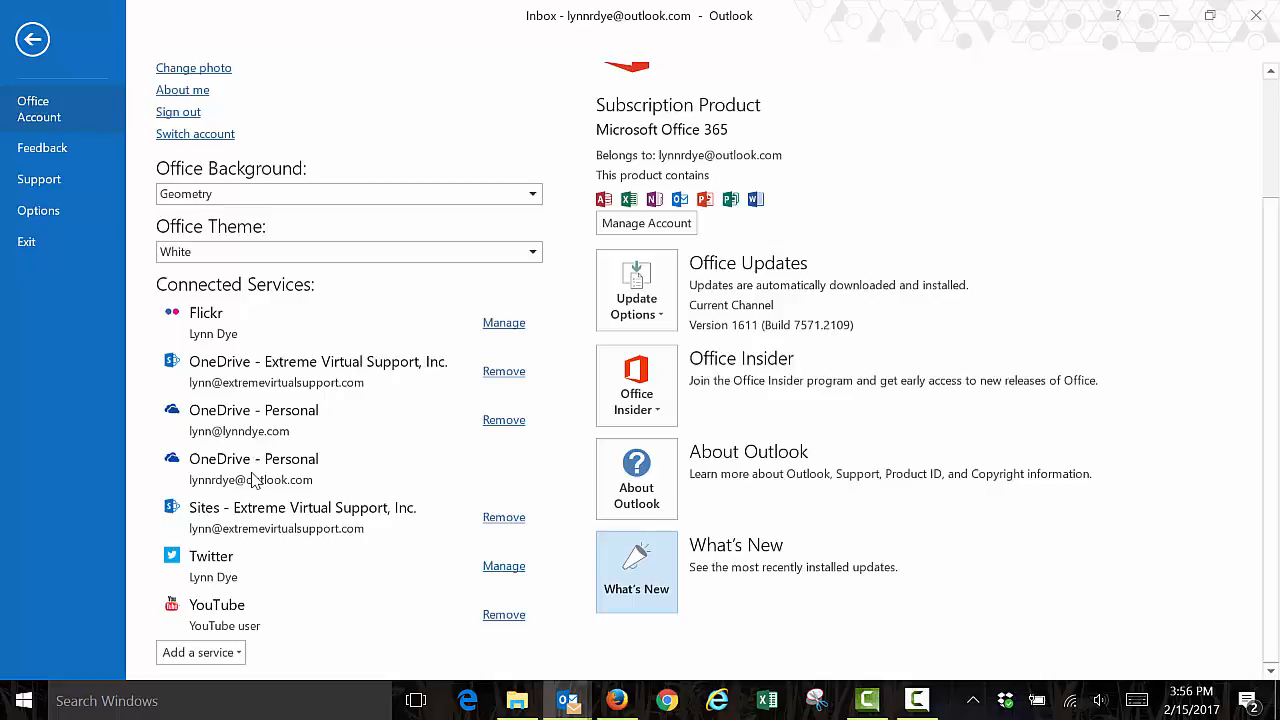
mouse_move(290, 530)
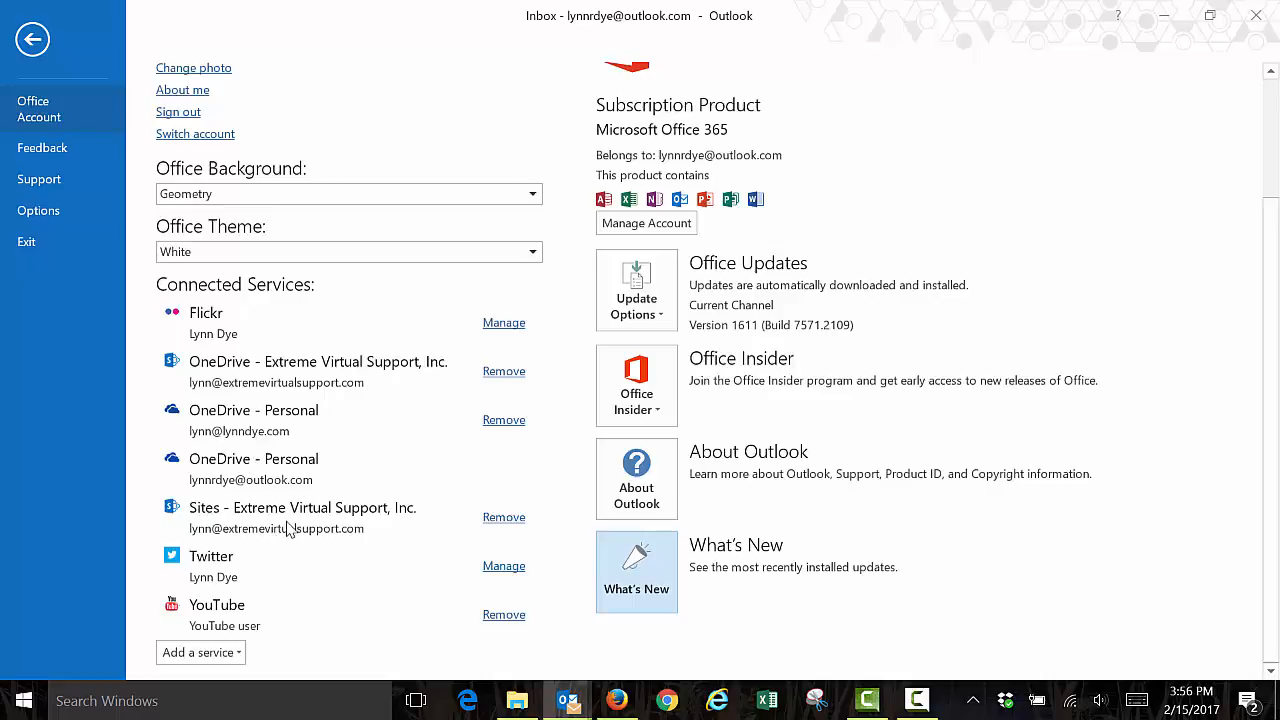
mouse_move(214, 625)
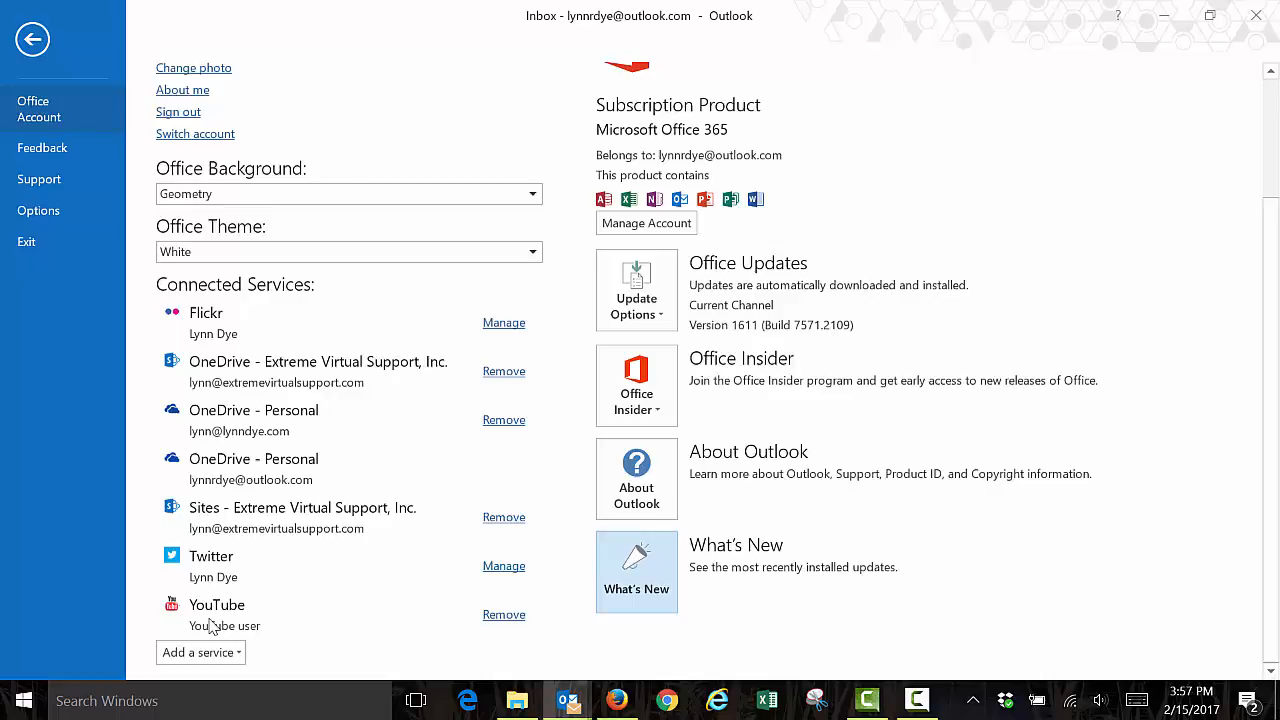
Step: Look at the connectable services list, then go to the Support page
click(200, 652)
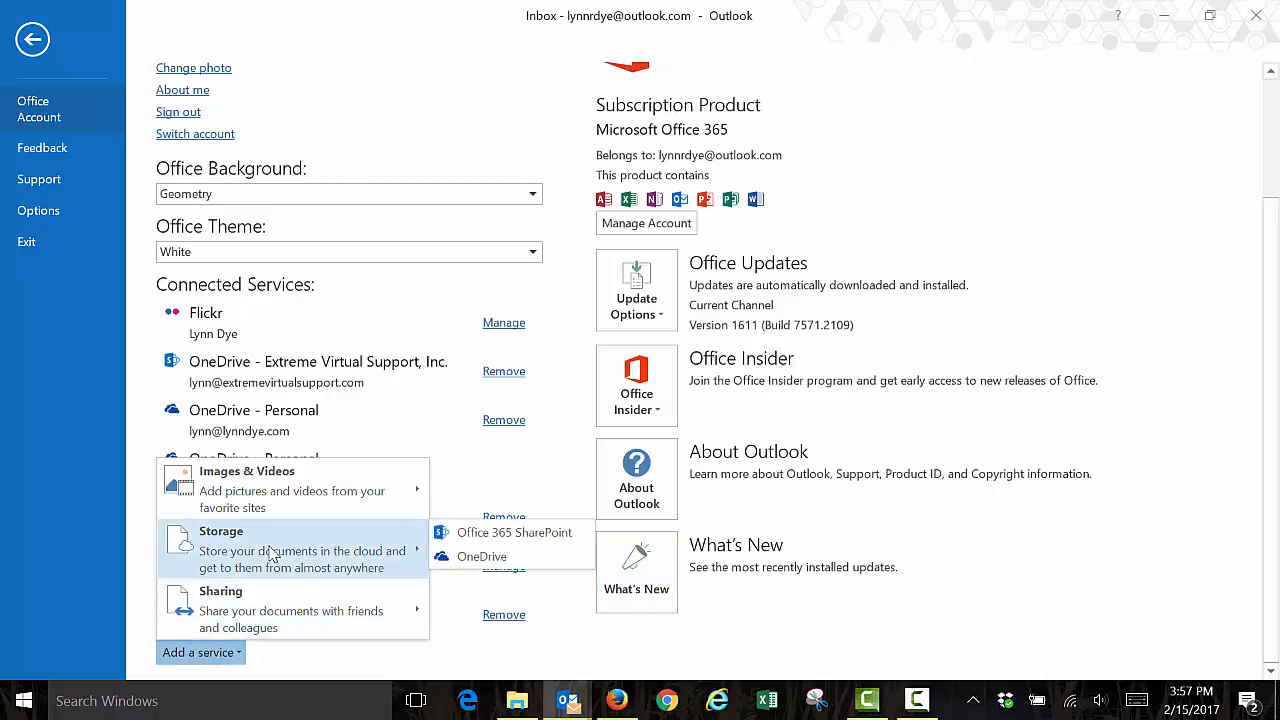
mouse_move(8, 499)
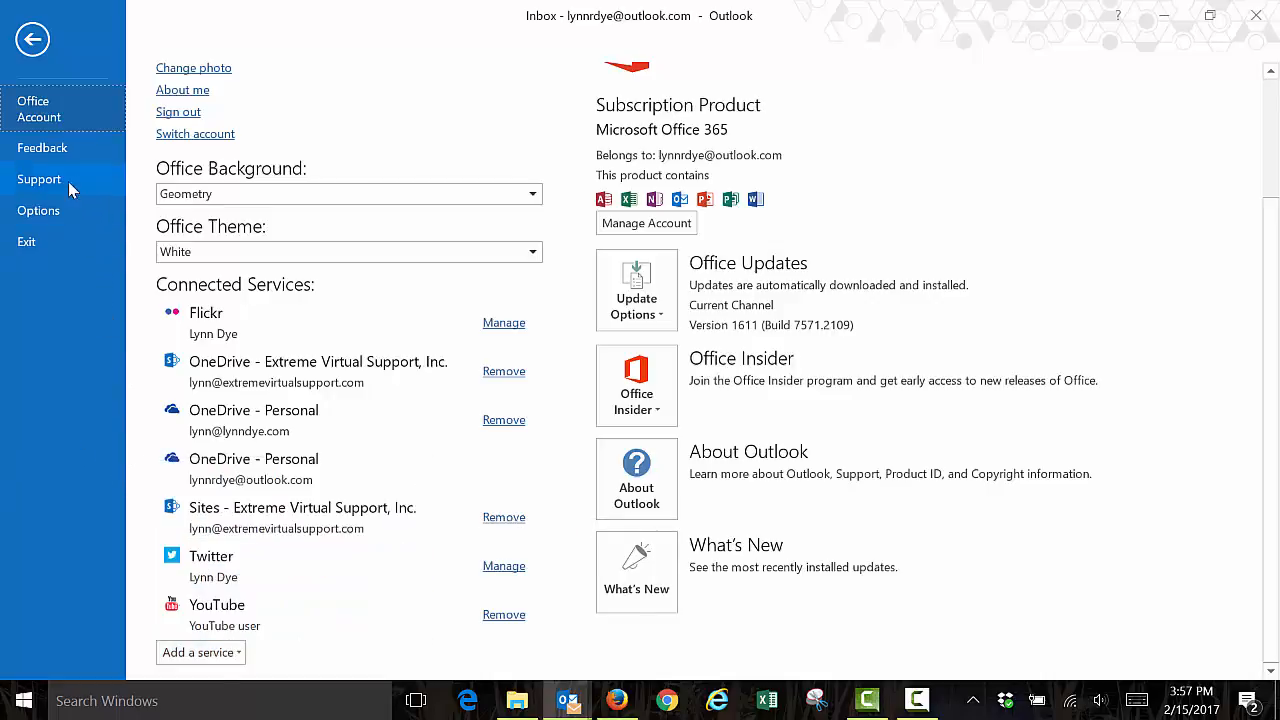
click(39, 179)
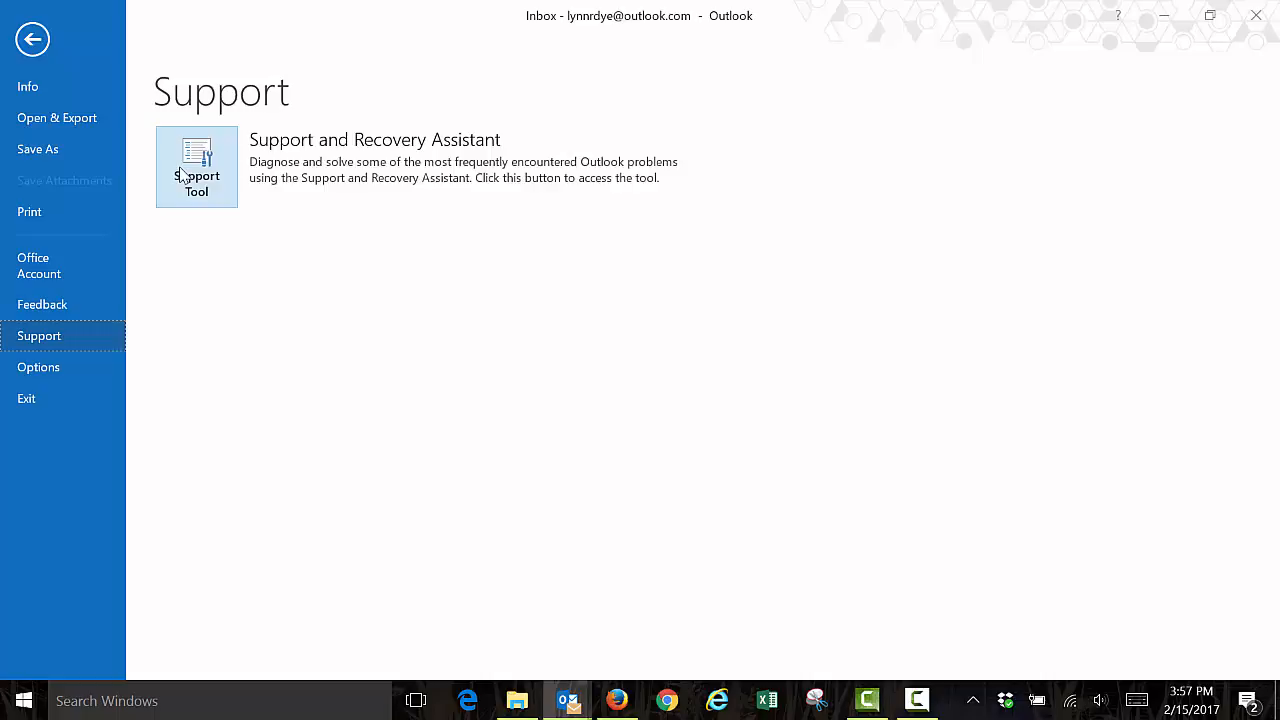
Step: Launch the Support and Recovery Assistant download page in Firefox
click(196, 166)
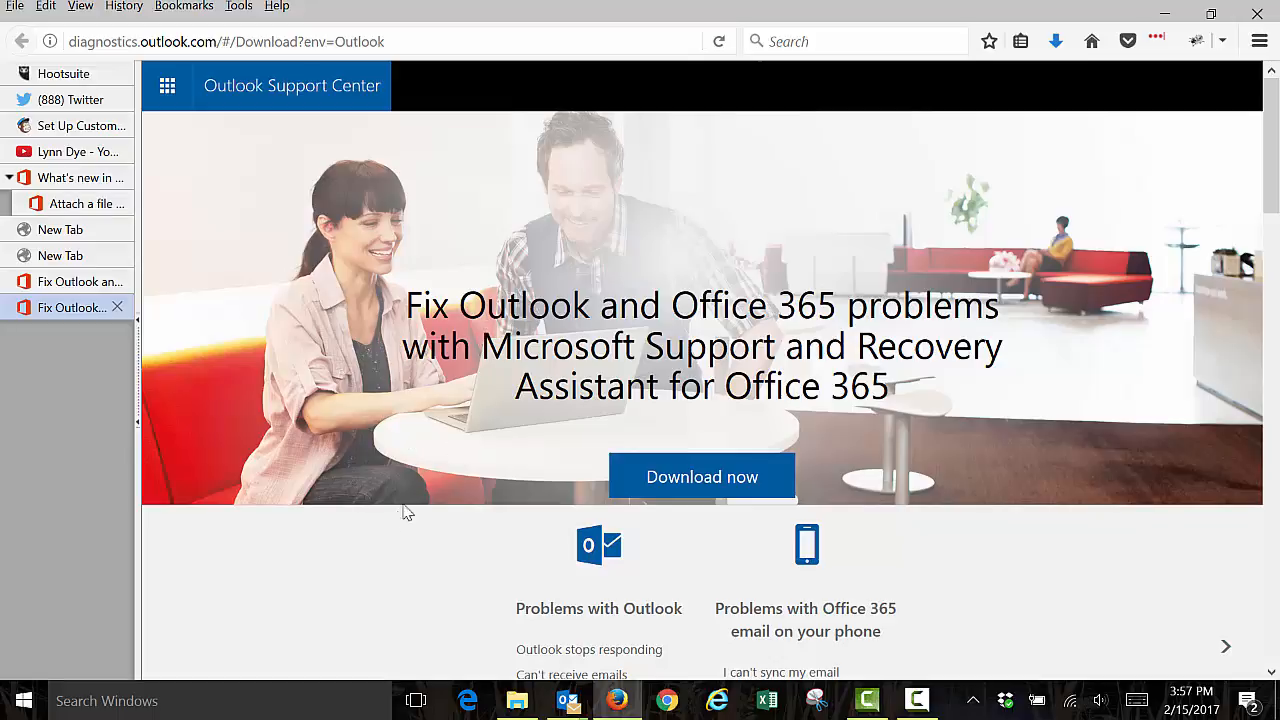
mouse_move(478, 566)
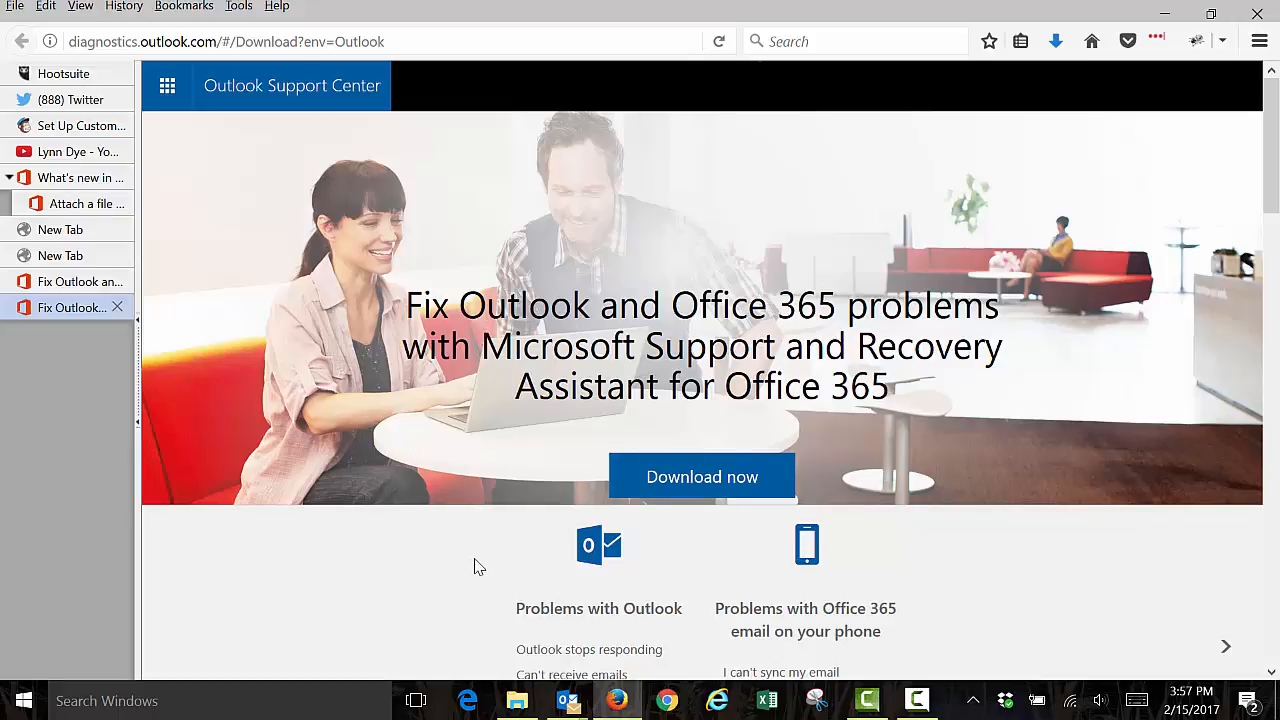
scroll(down, 3)
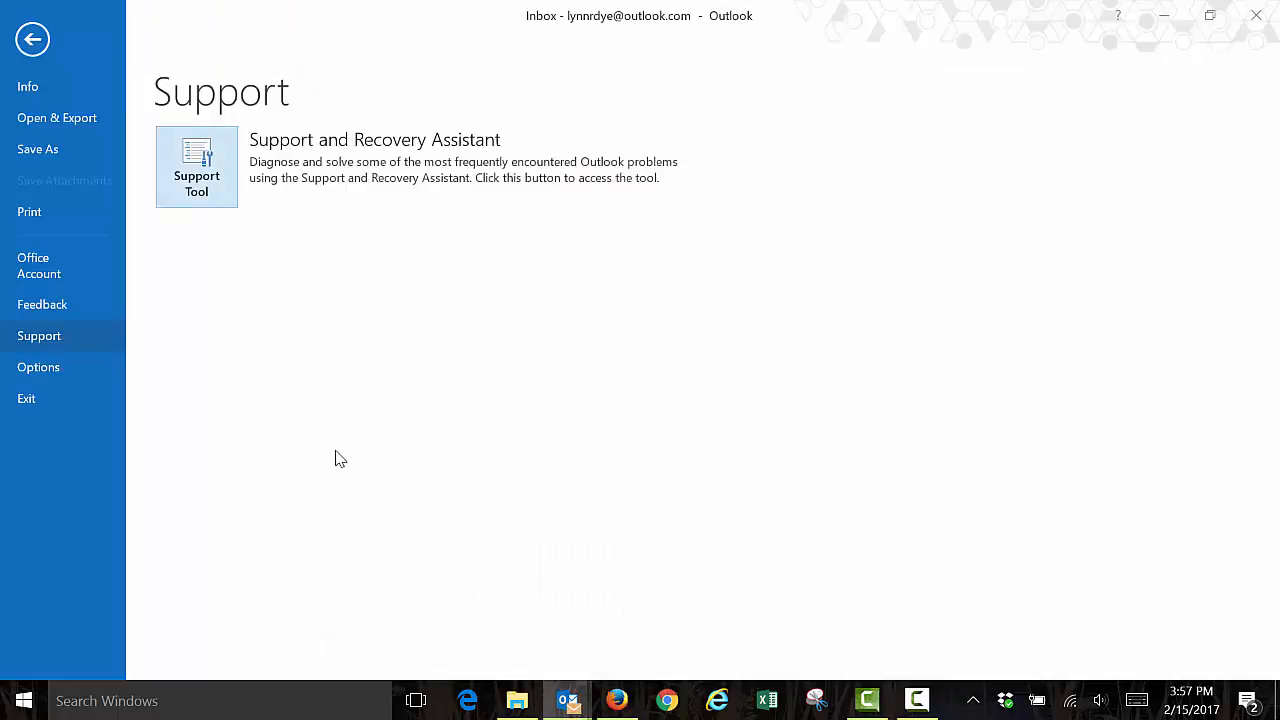
mouse_move(145, 355)
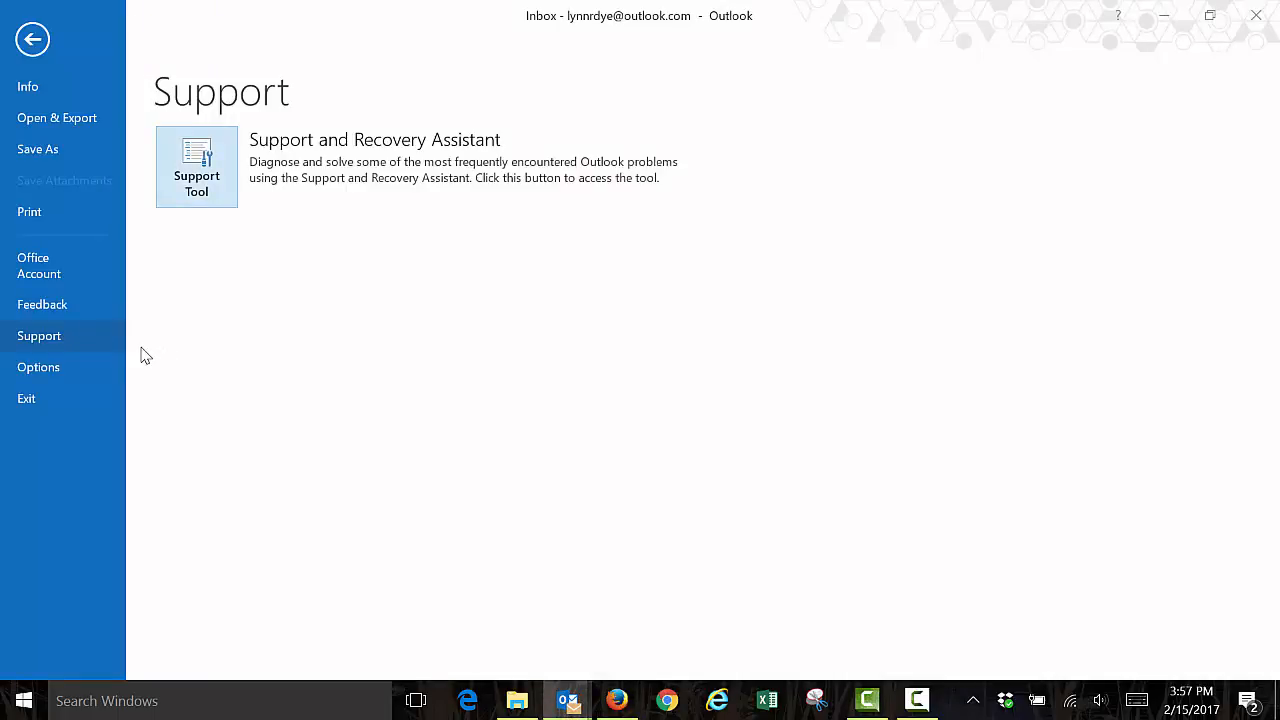
Step: Open Outlook Options on the General settings
click(38, 367)
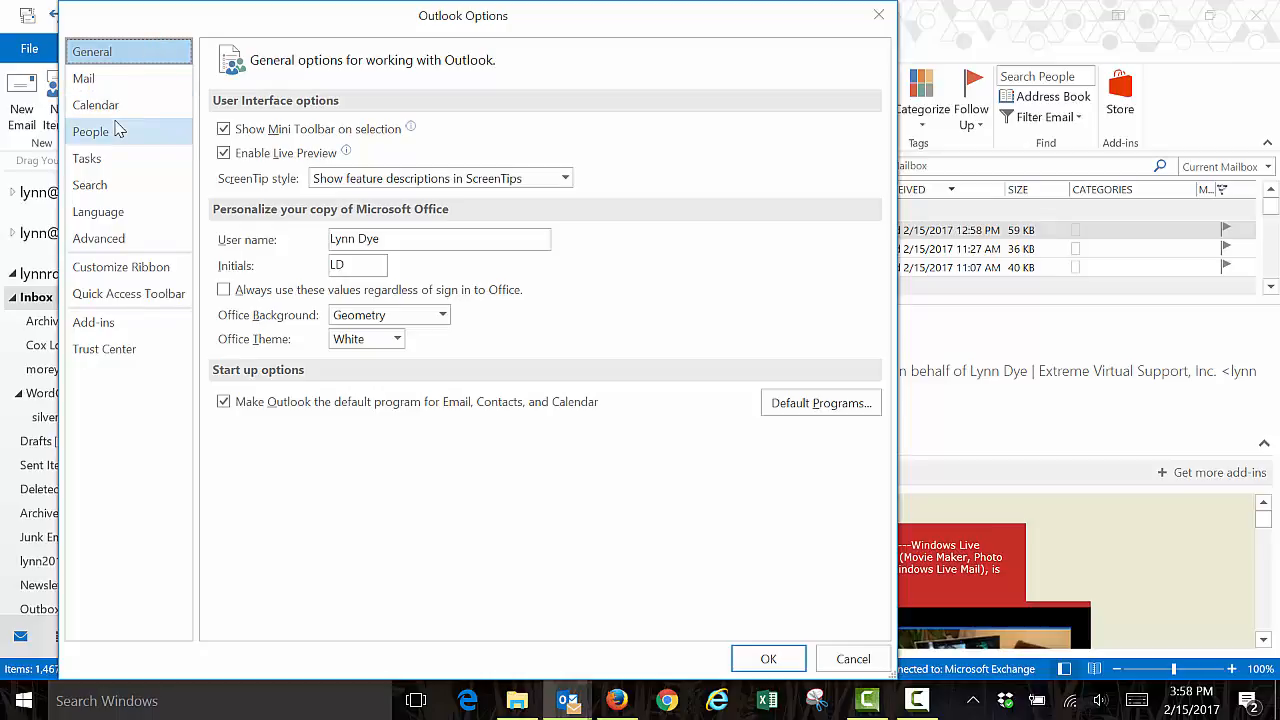
Step: Switch Outlook Options to the Mail settings page
click(84, 78)
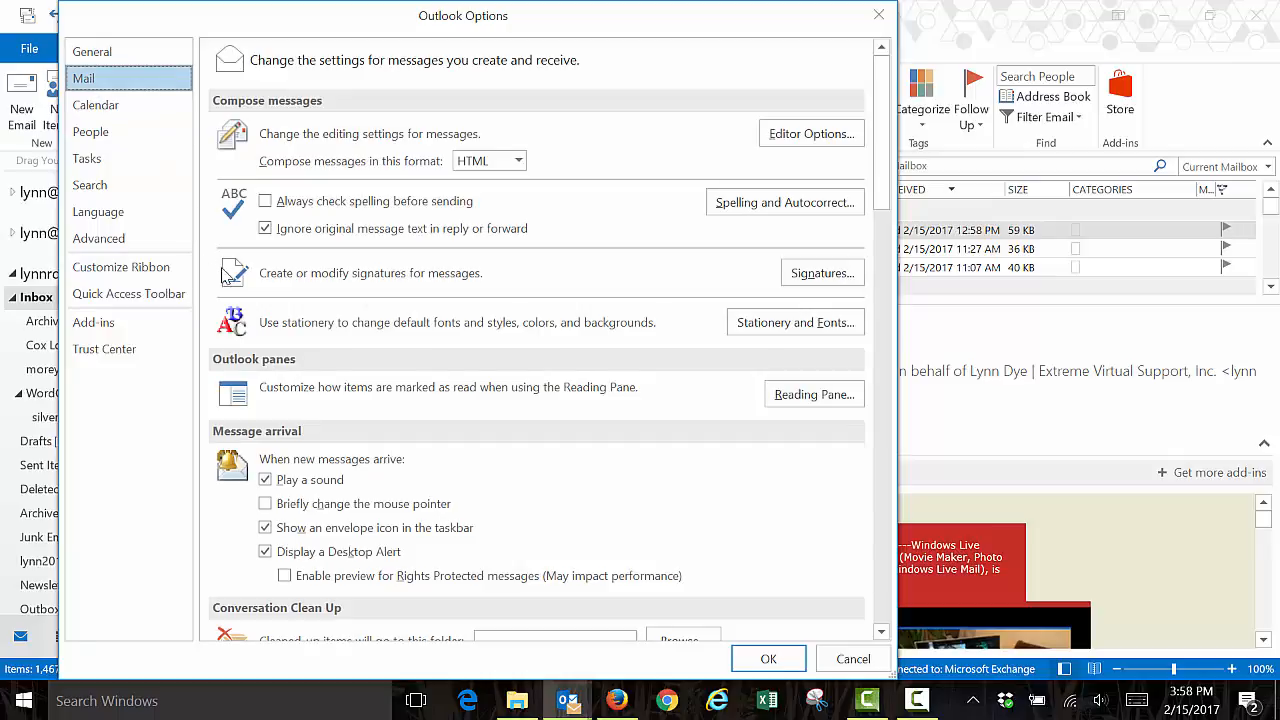
mouse_move(795, 322)
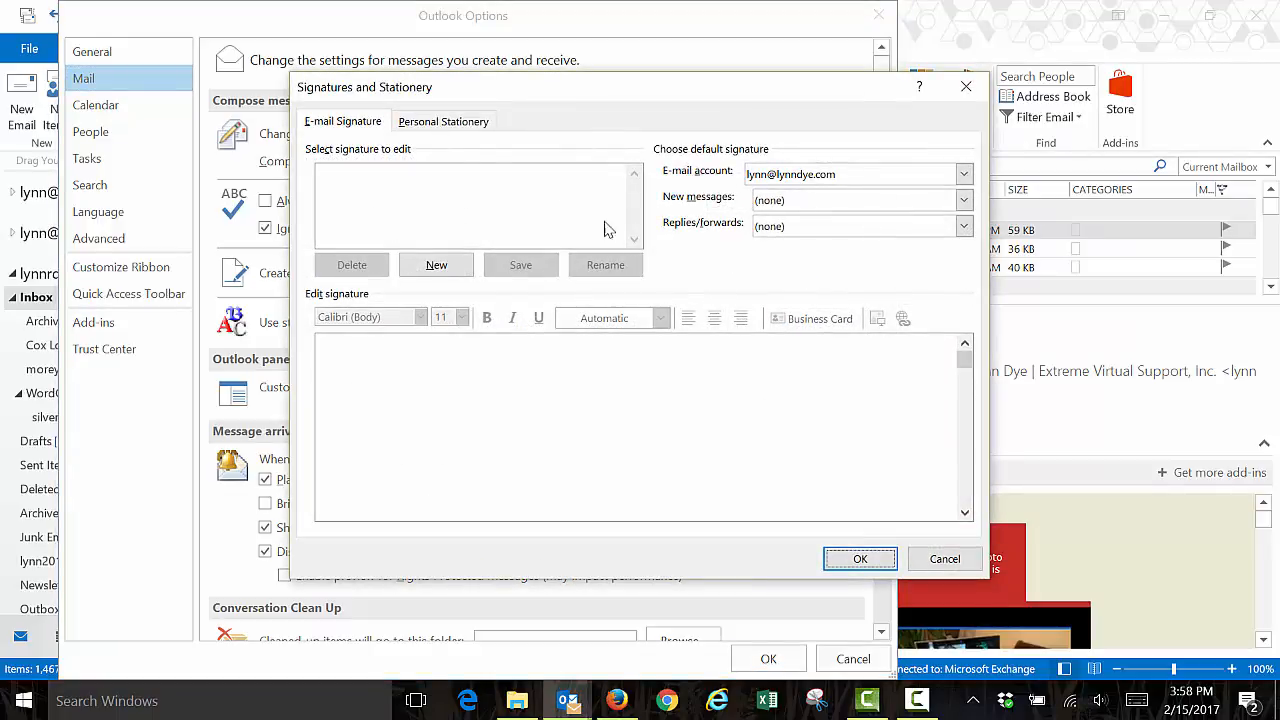
mouse_move(388, 198)
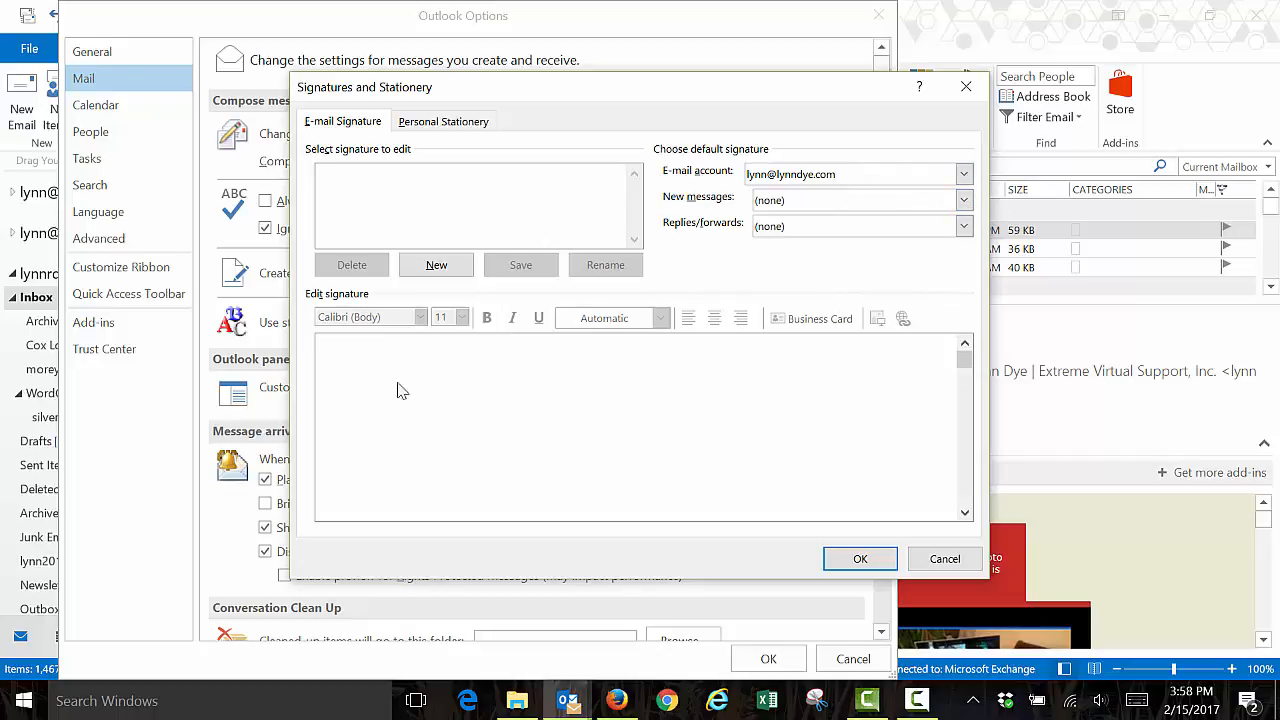
mouse_move(383, 356)
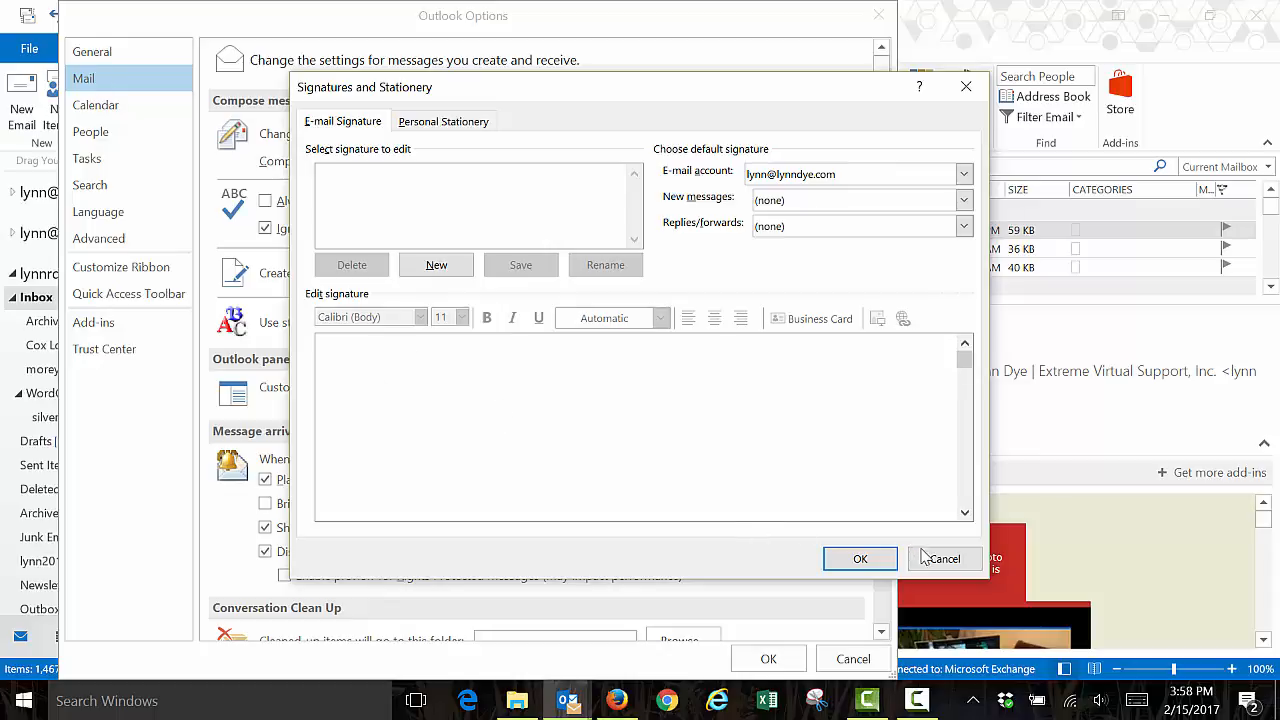
Step: Cancel Signatures and Stationery unchanged and scroll down through the Mail options
click(860, 558)
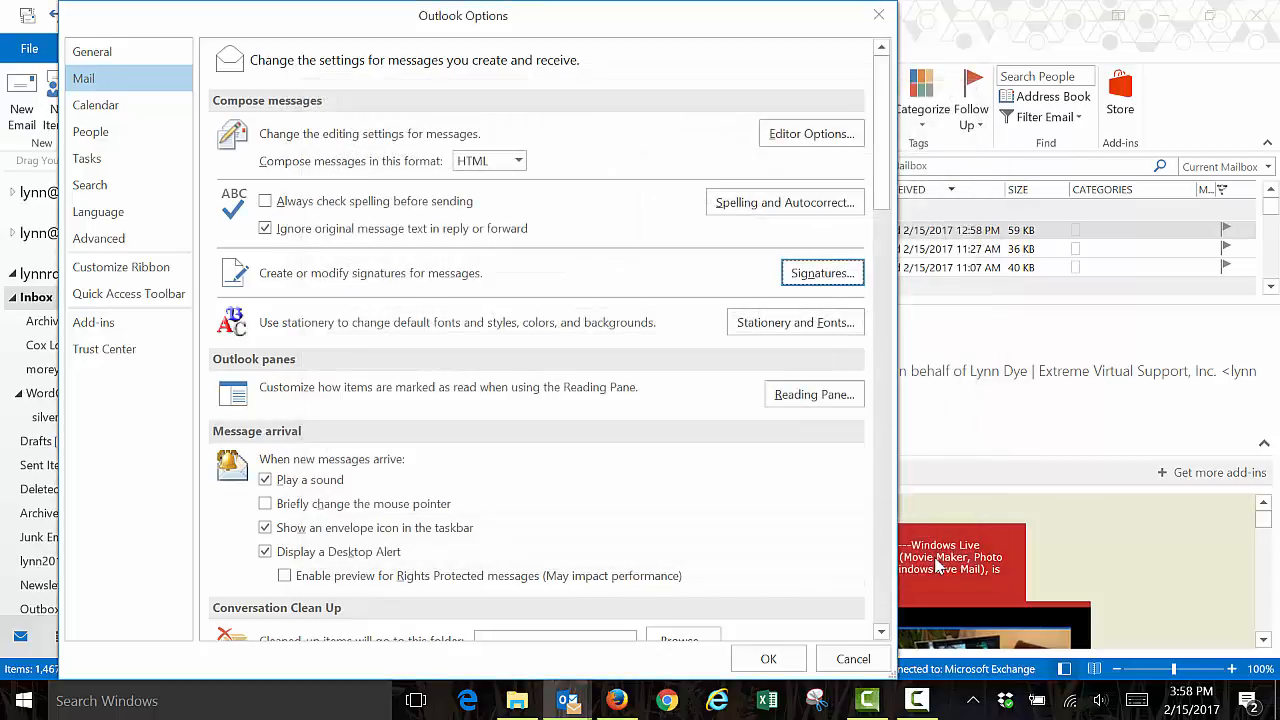
mouse_move(339, 465)
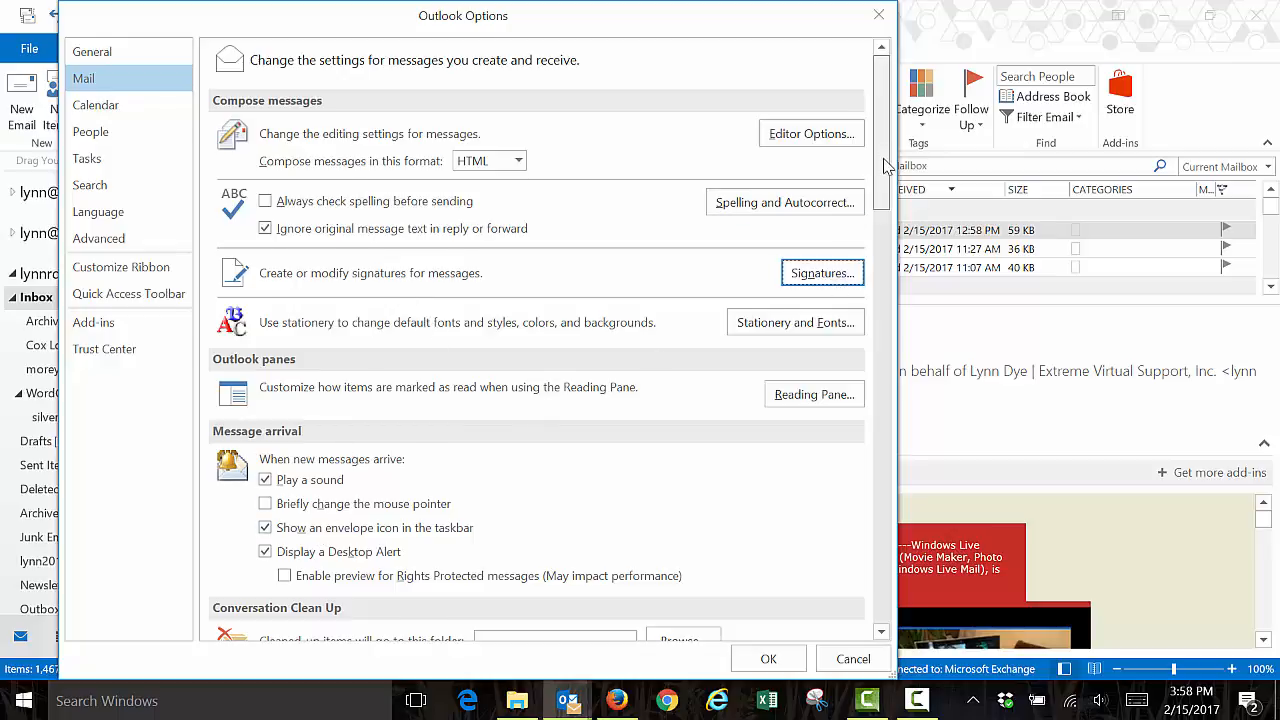
scroll(down, 3)
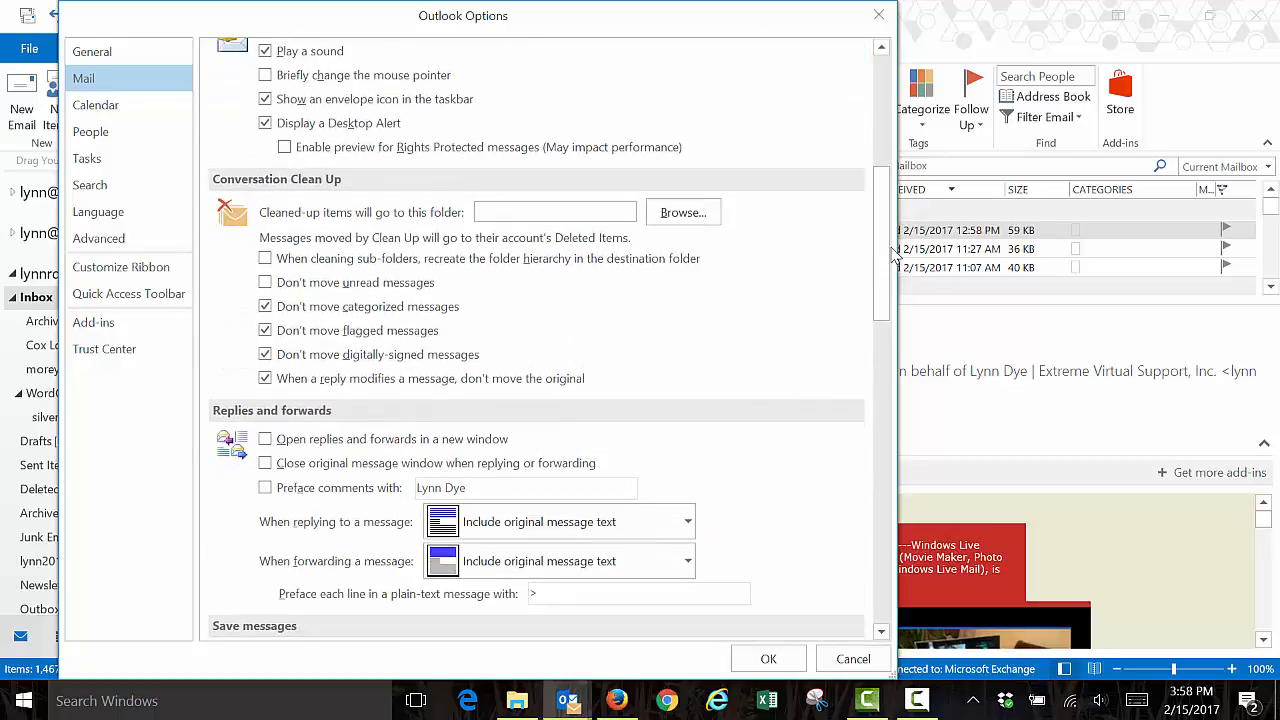
scroll(down, 3)
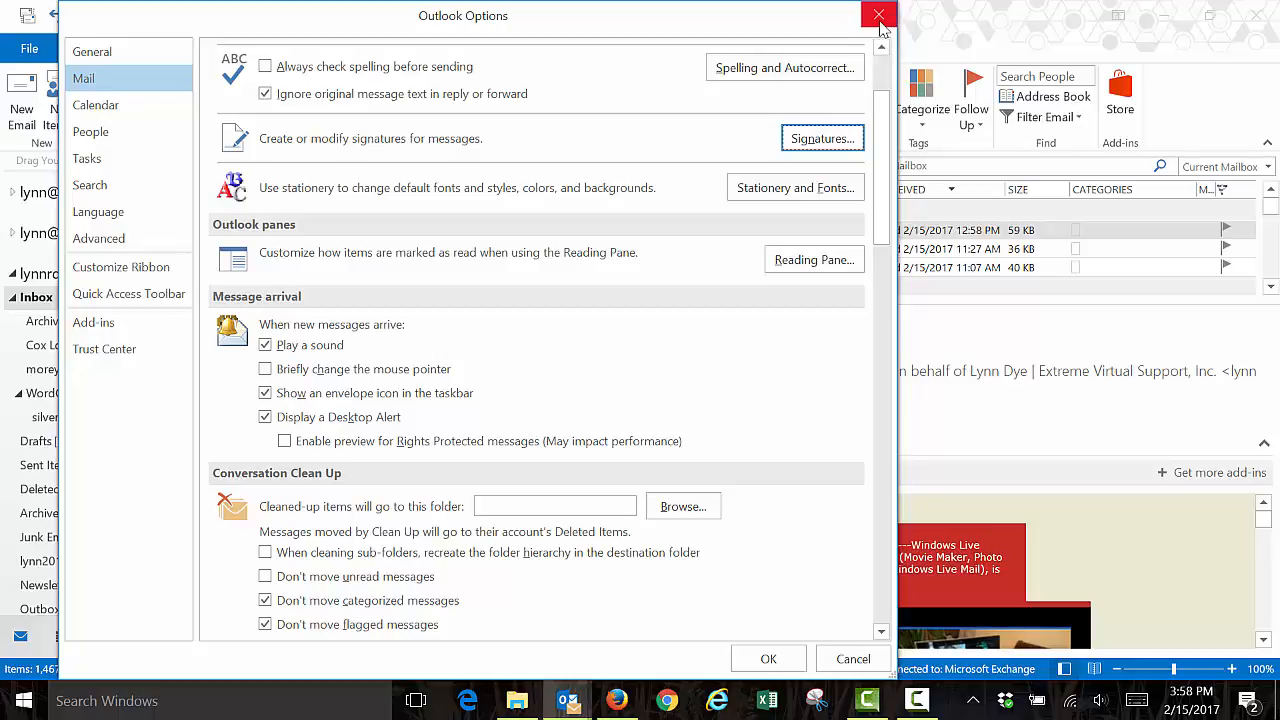
mouse_move(879, 15)
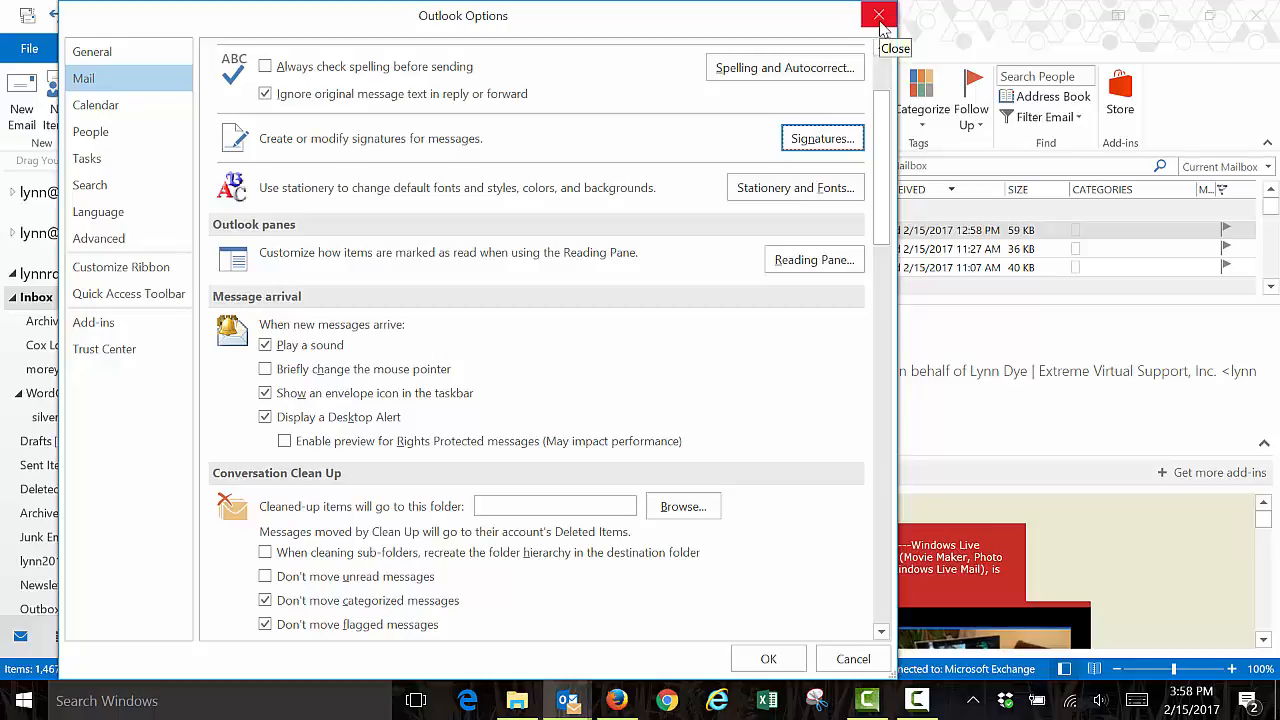
Step: Close Outlook Options and start a blank new email message
click(878, 15)
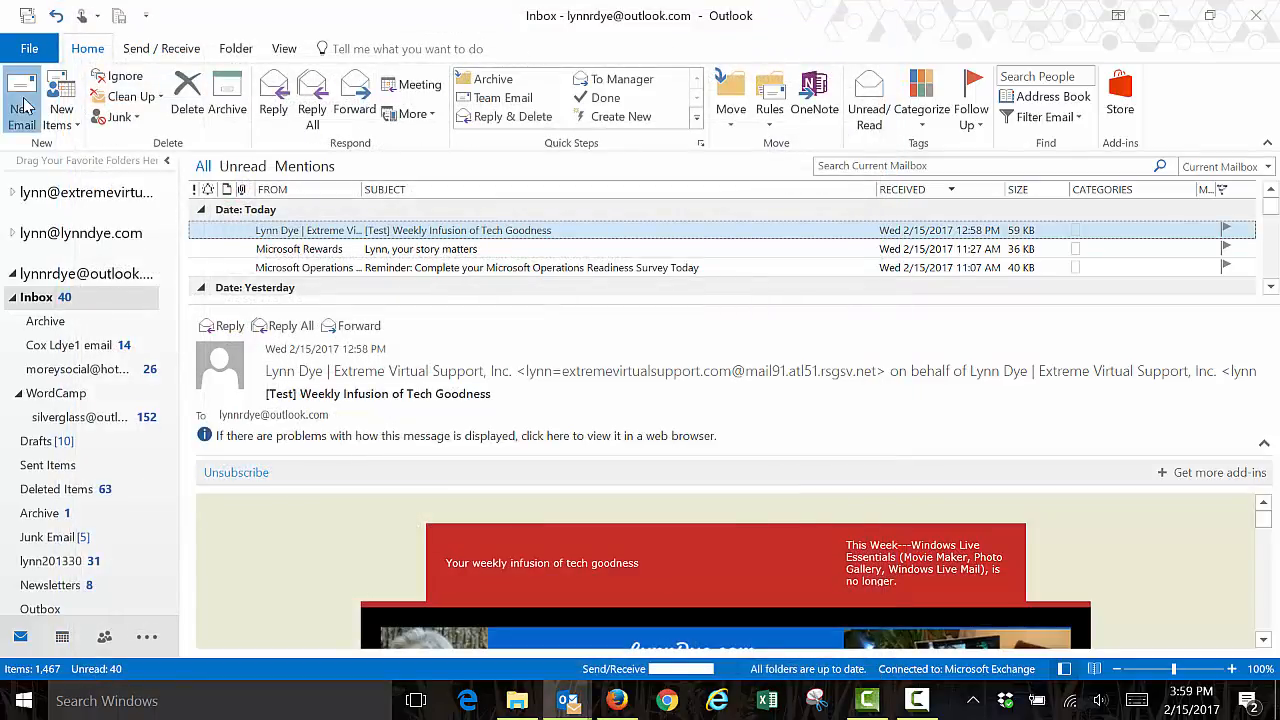
click(22, 100)
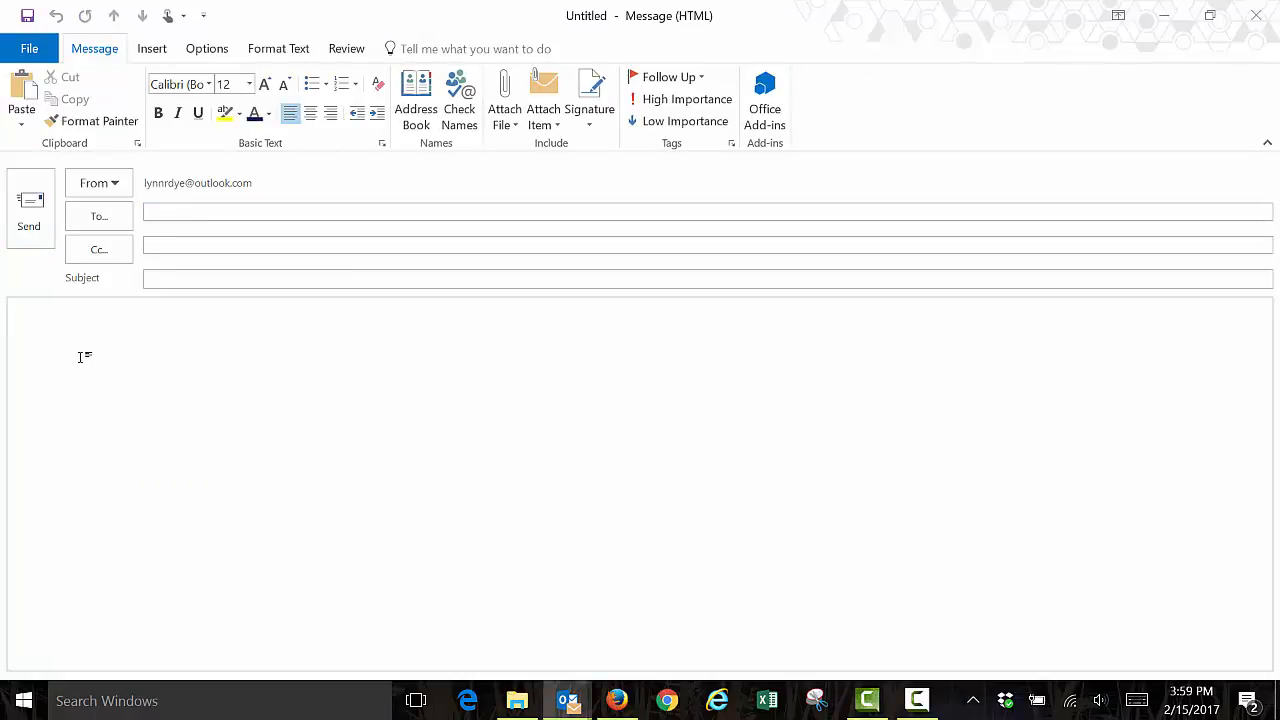
mouse_move(497, 192)
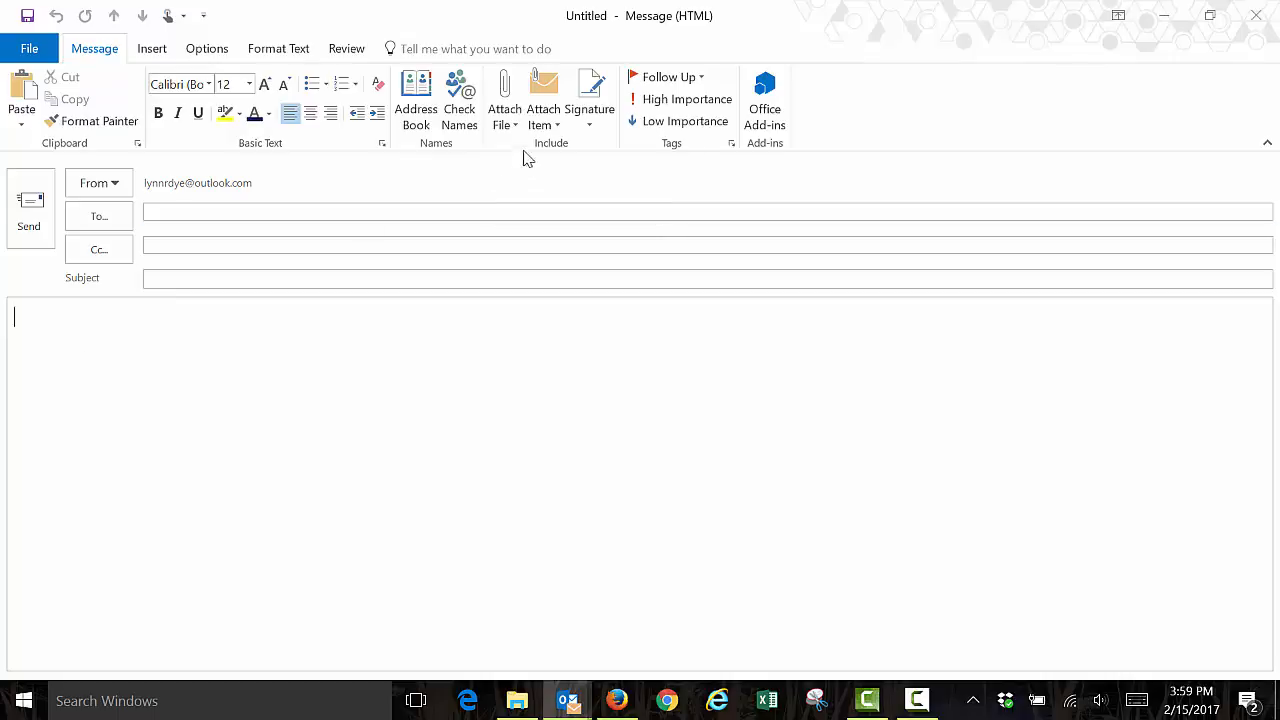
Step: Attach Office 365 vs.docx from Recent Items as an editable OneDrive link
click(504, 95)
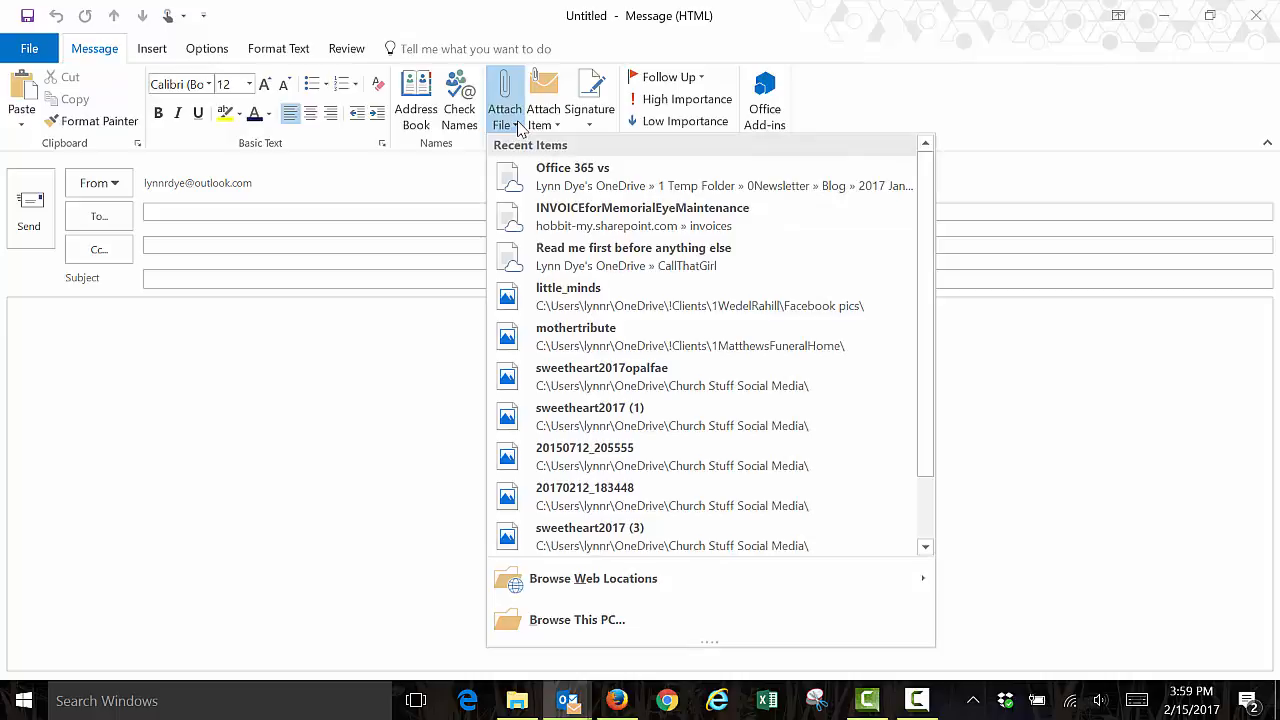
mouse_move(519, 130)
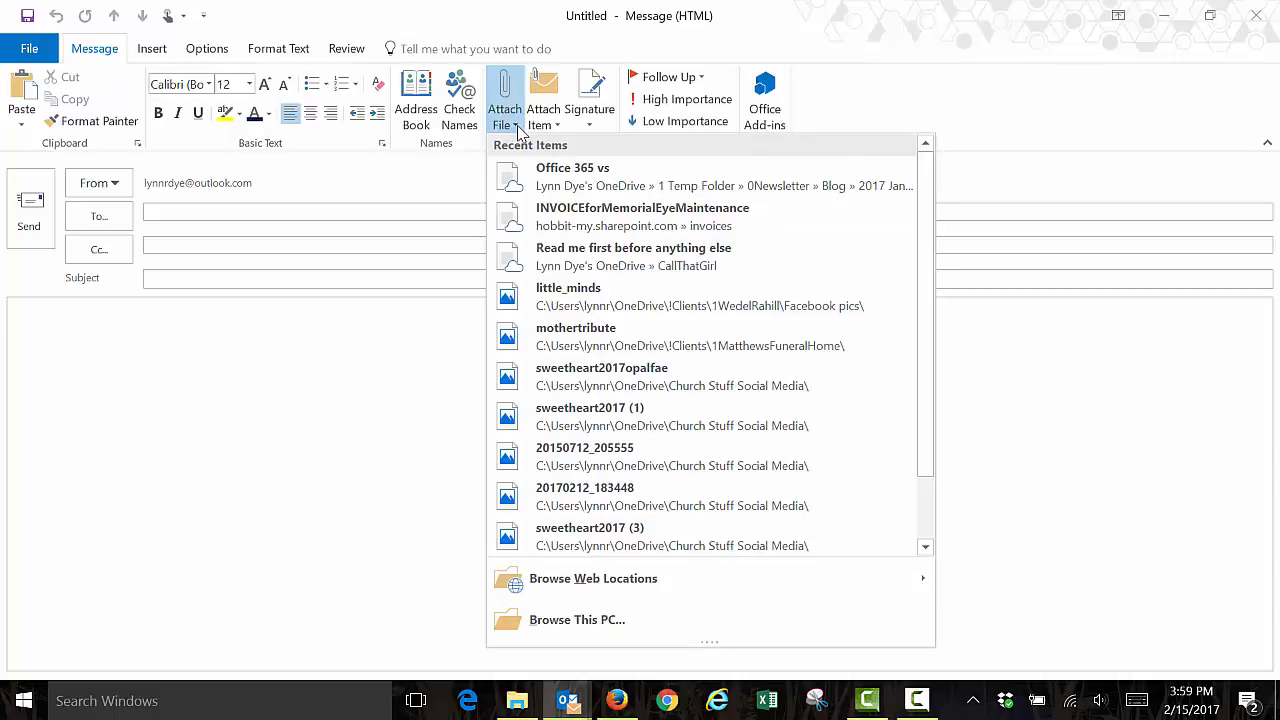
mouse_move(575, 537)
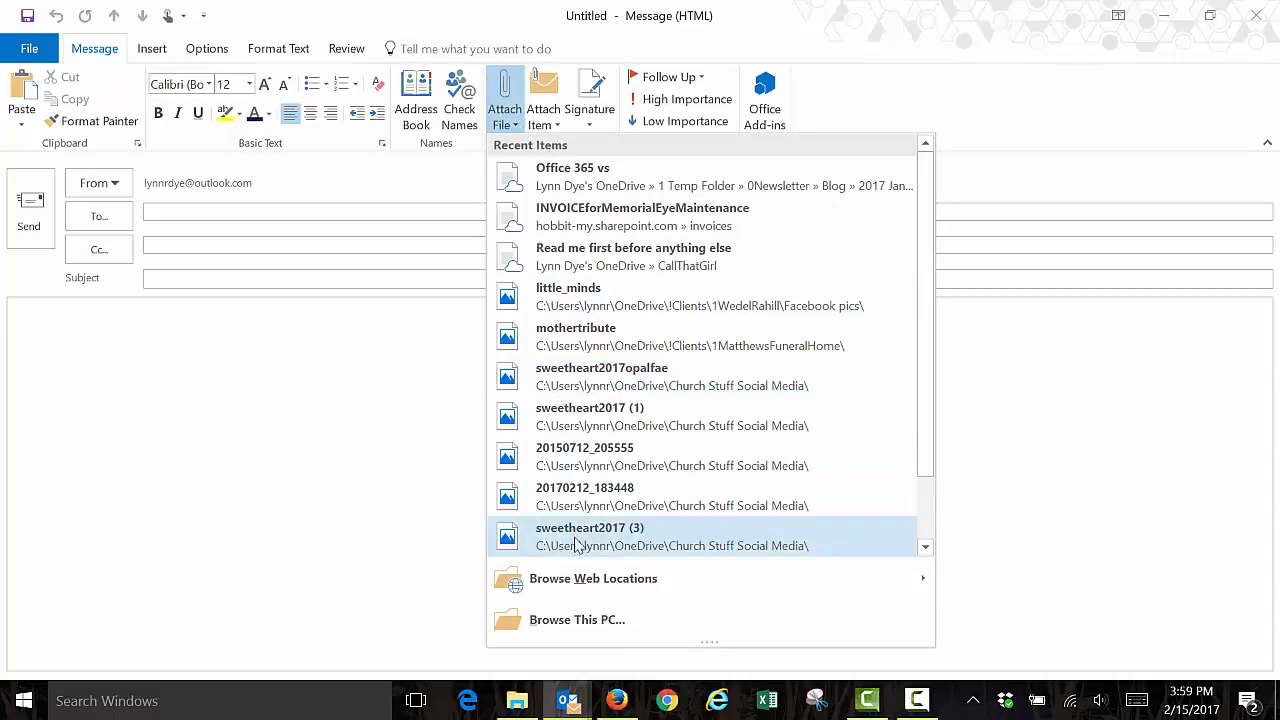
click(593, 578)
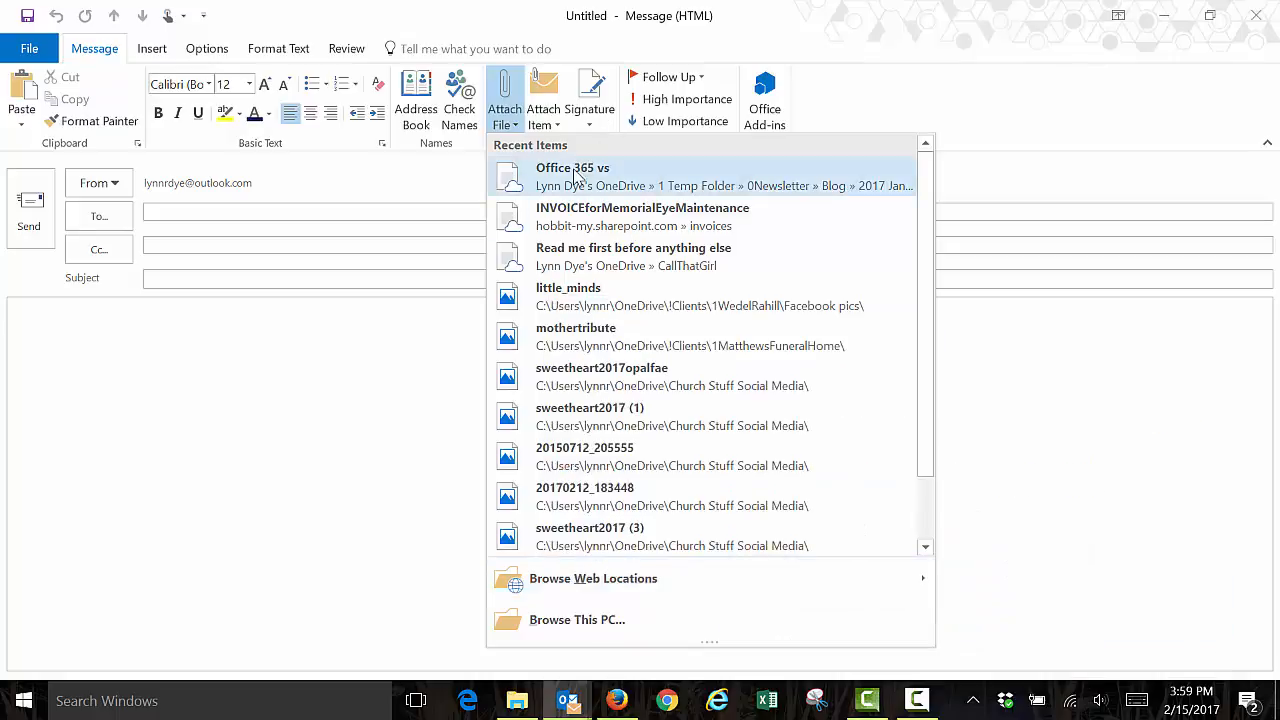
click(573, 176)
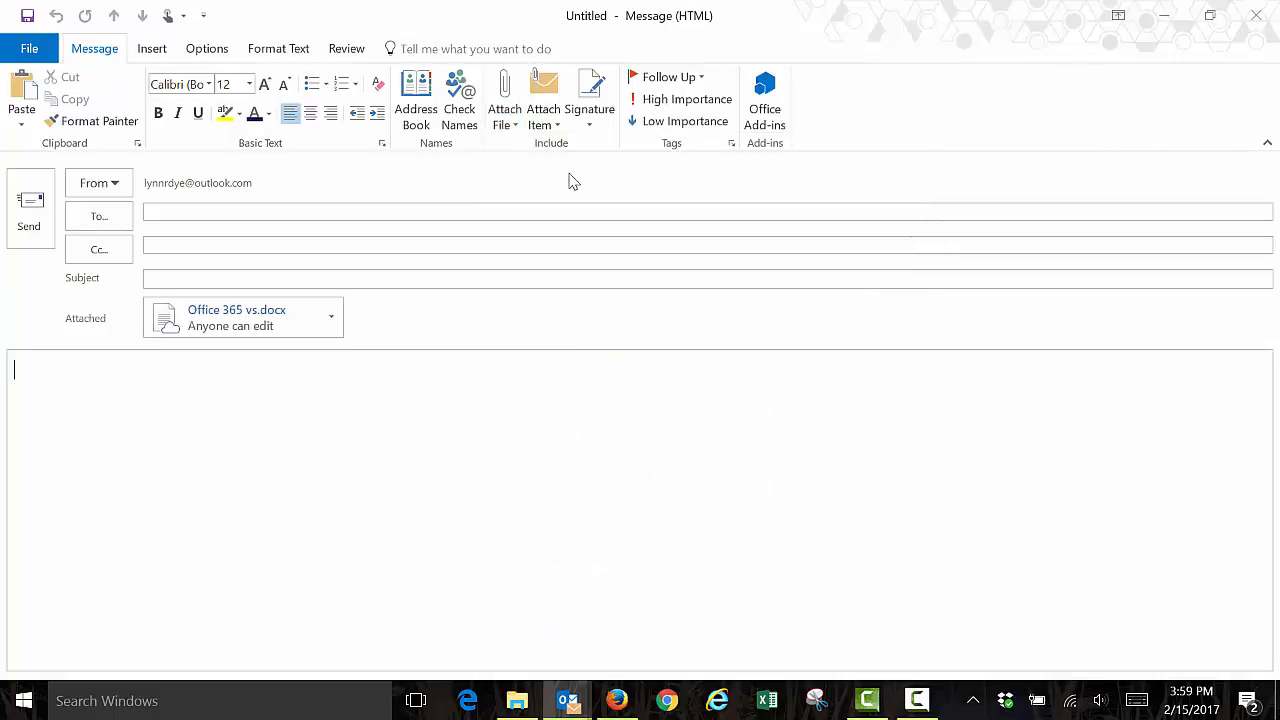
mouse_move(240, 317)
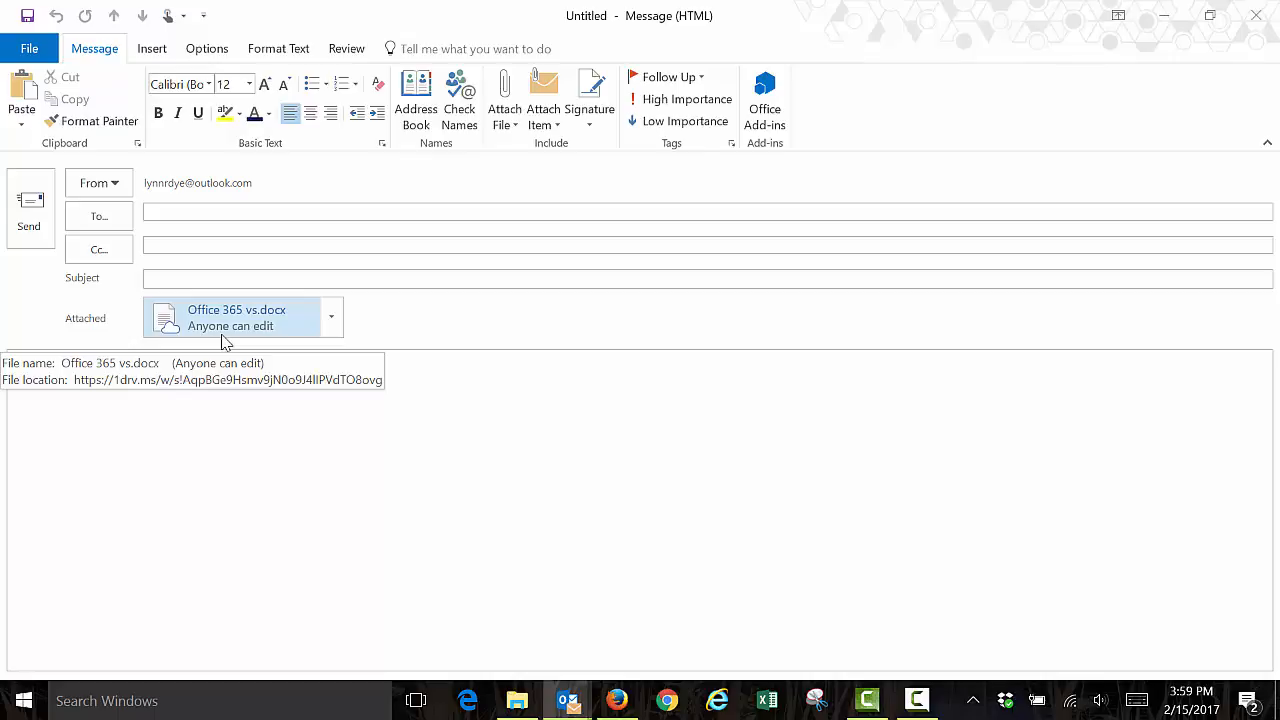
Step: Change the Office 365 vs.docx link permission to Anyone can View
right_click(240, 317)
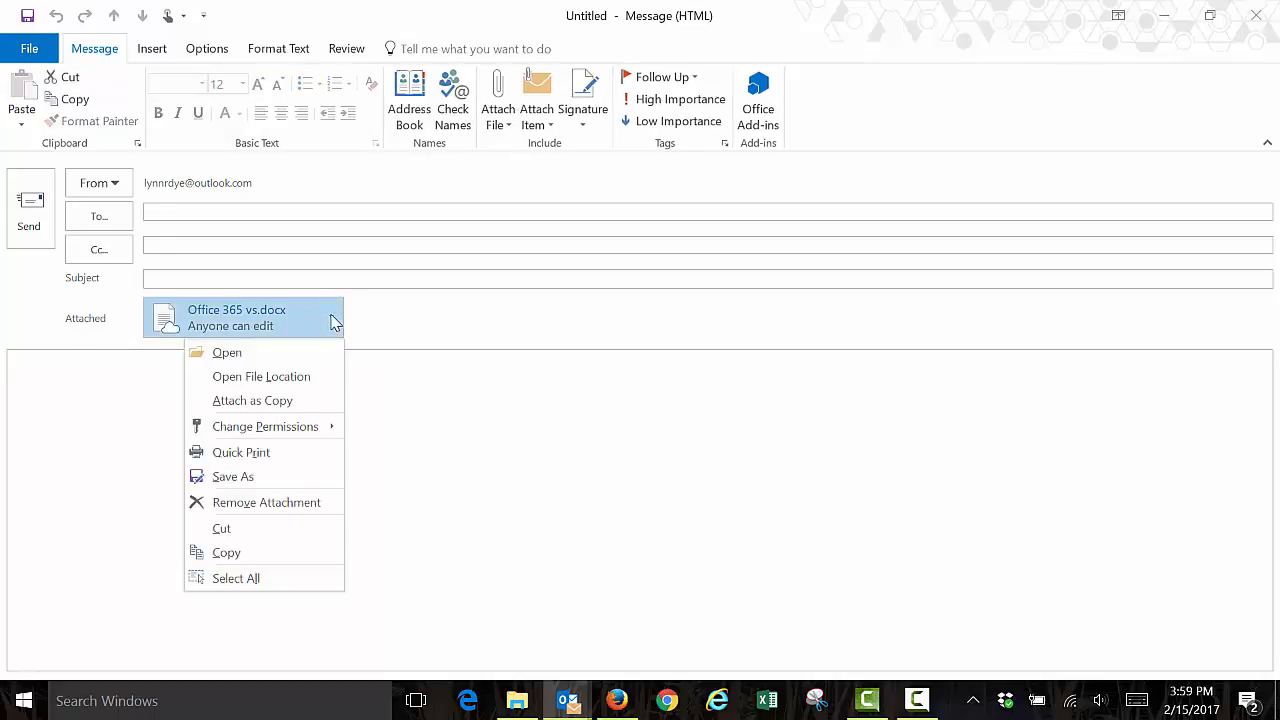
mouse_move(263, 426)
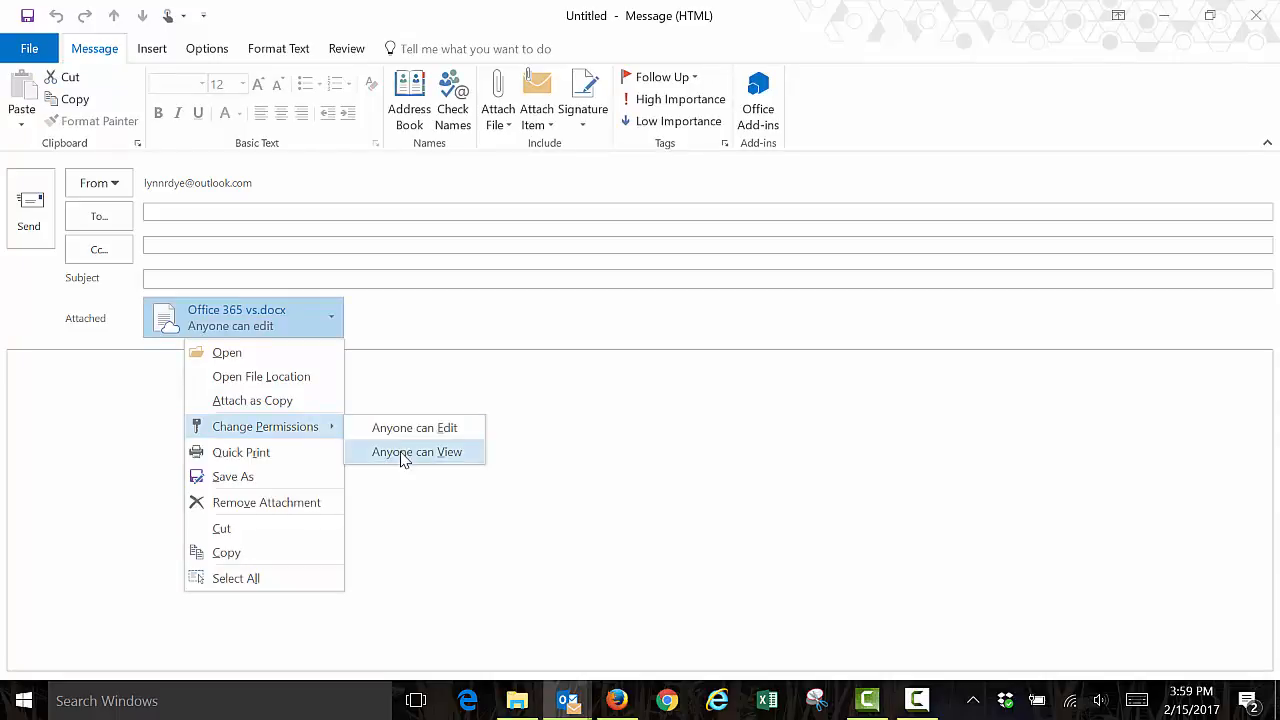
click(417, 451)
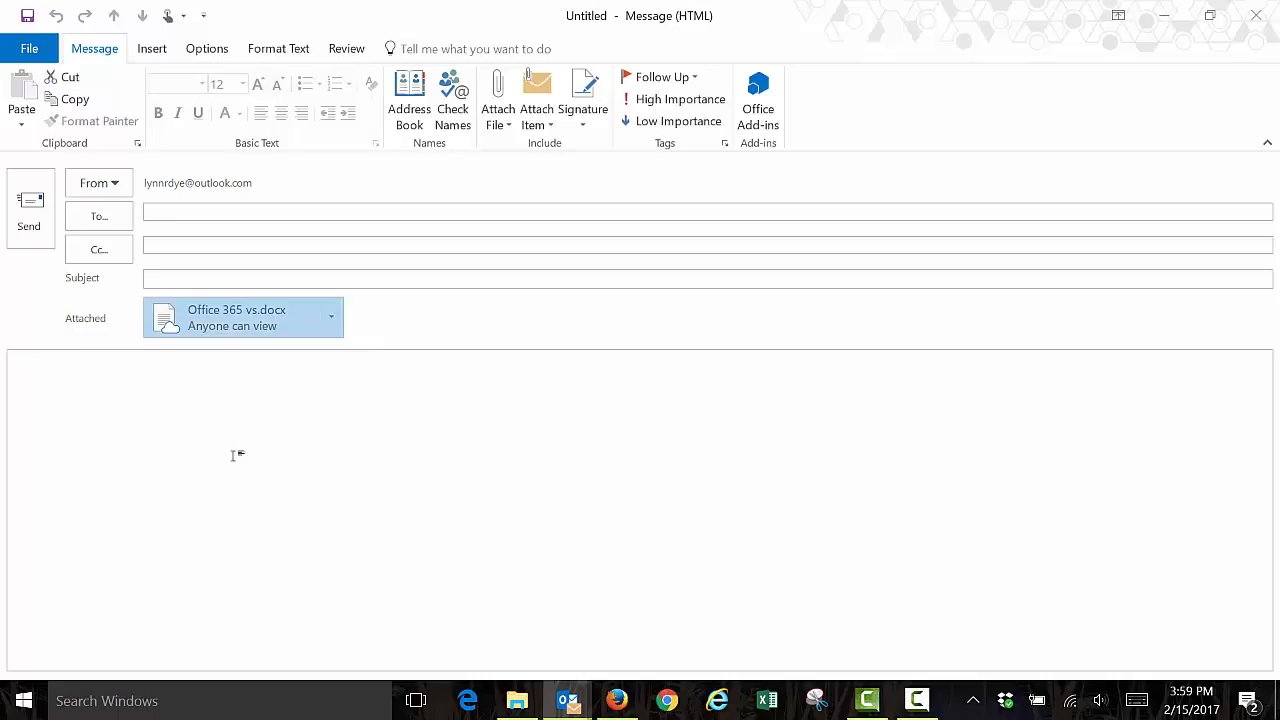
click(150, 395)
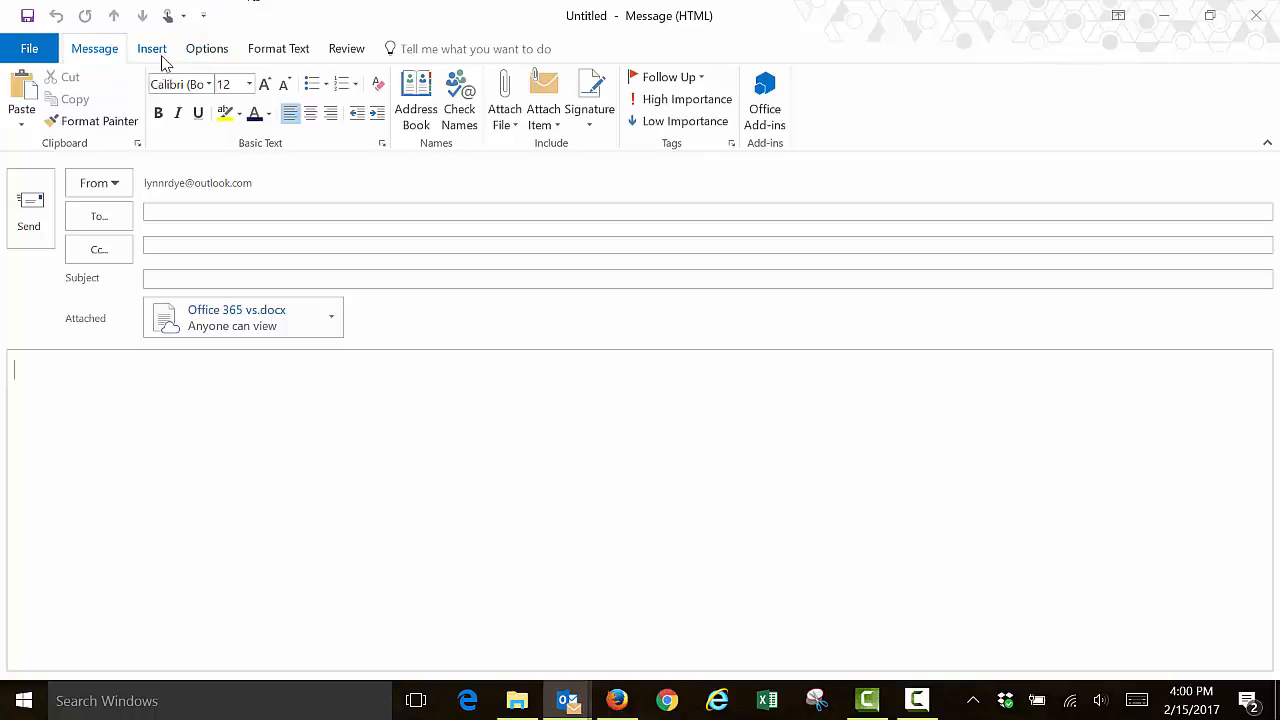
Step: Insert the black dog icon from the Insert Icons library into the message body
click(152, 48)
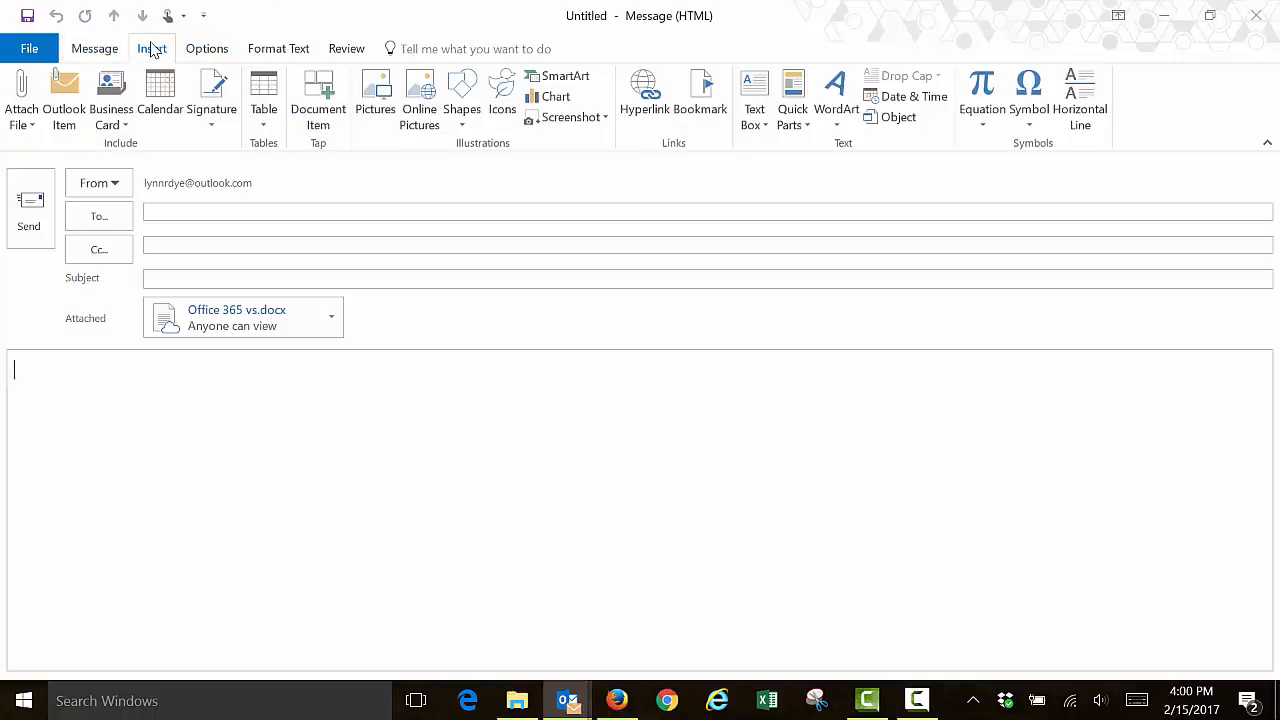
click(151, 48)
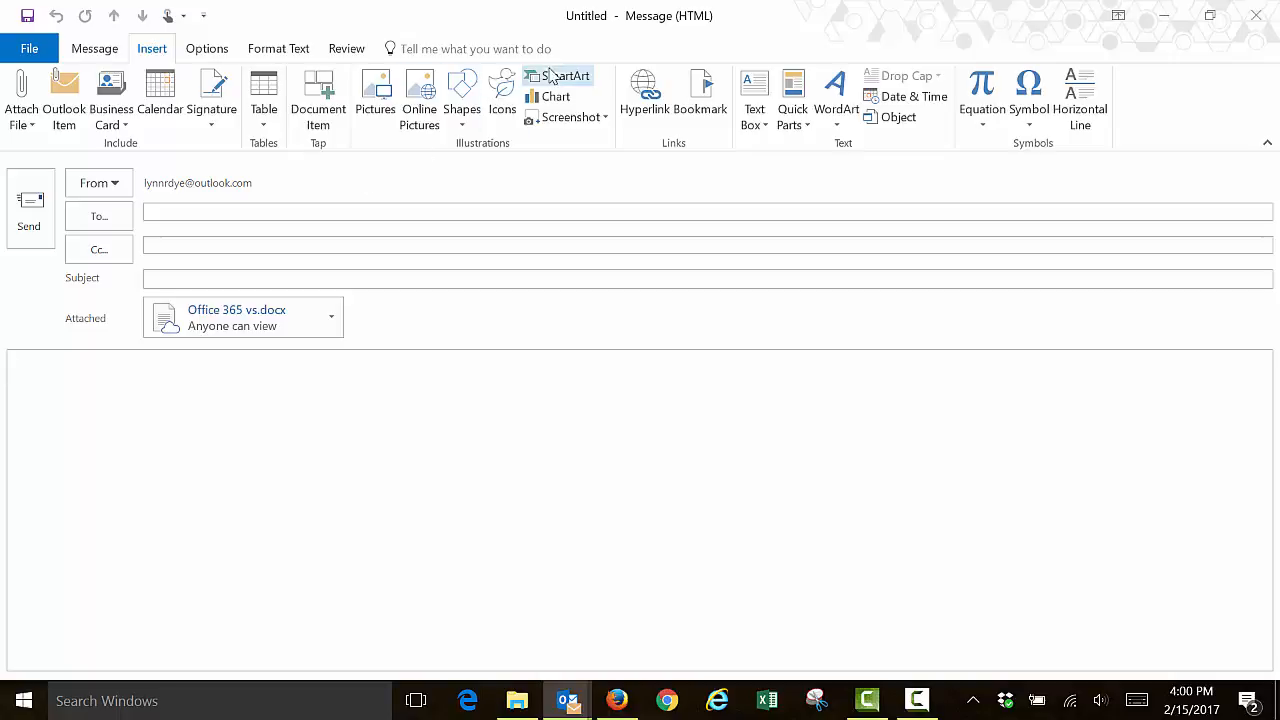
click(502, 95)
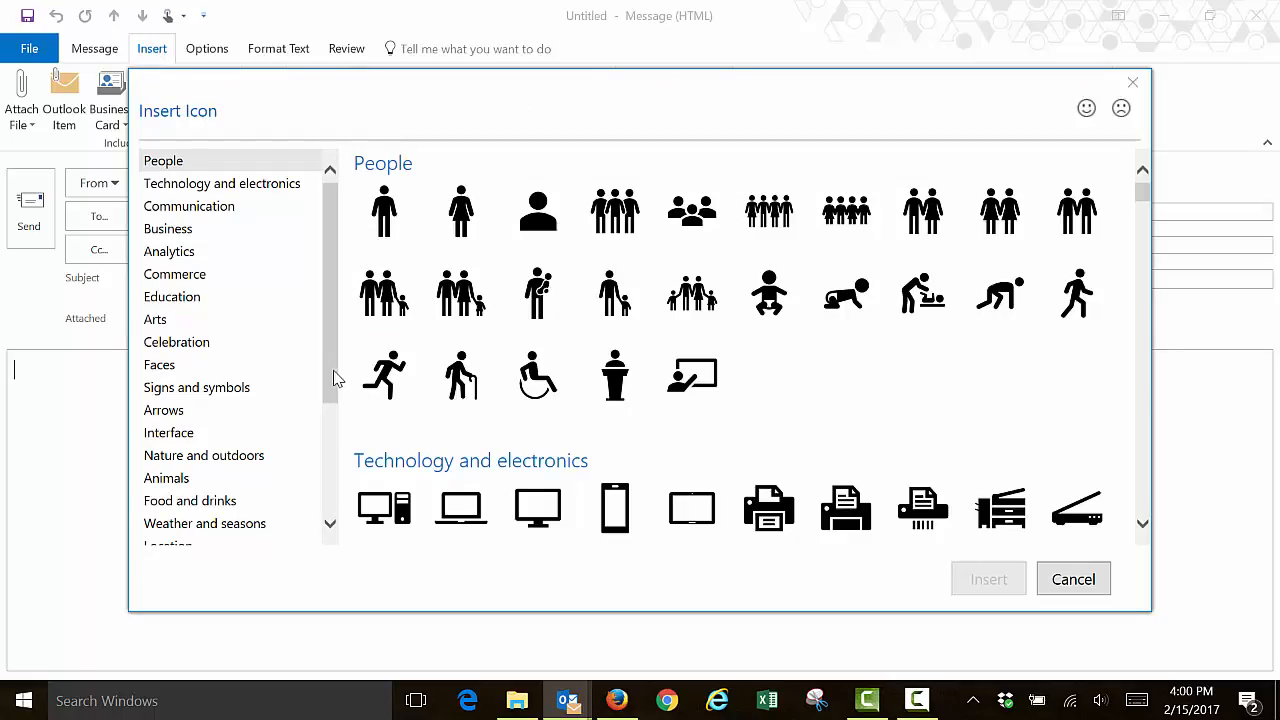
click(204, 455)
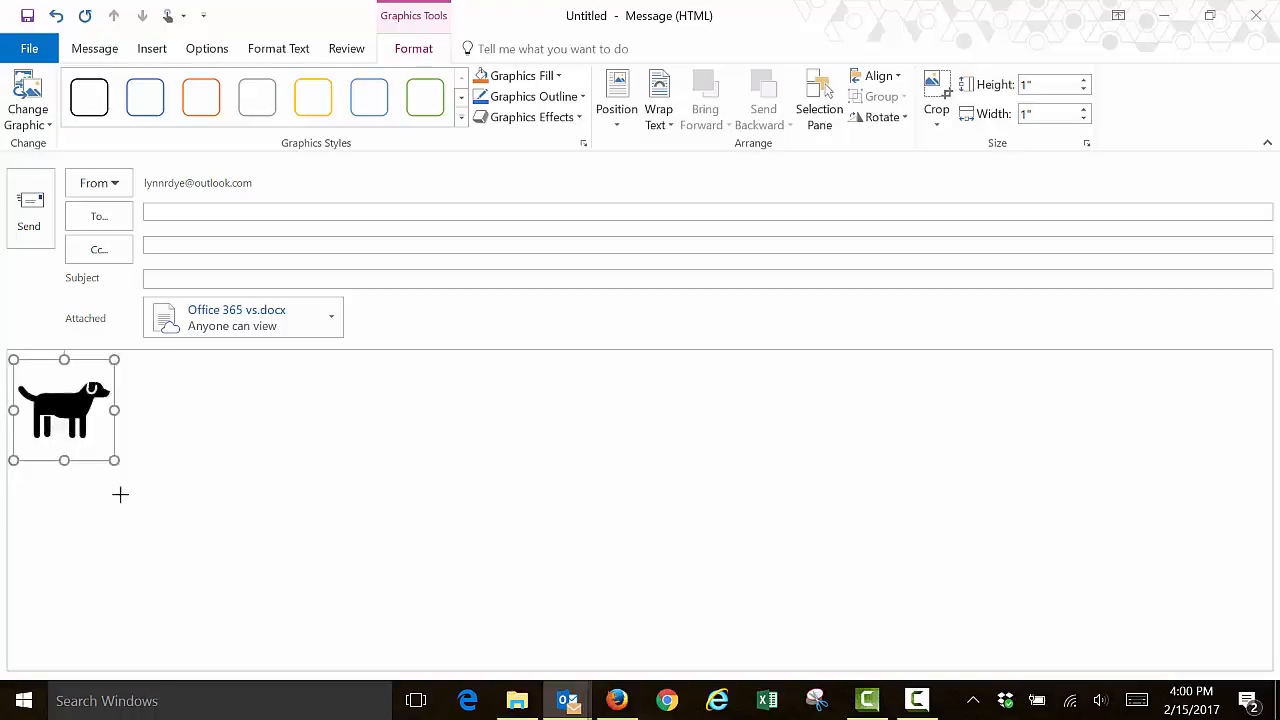
Step: Resize the dog icon by dragging its corner handles: enlarge, shrink back, then set its final size
drag(117, 460, 296, 596)
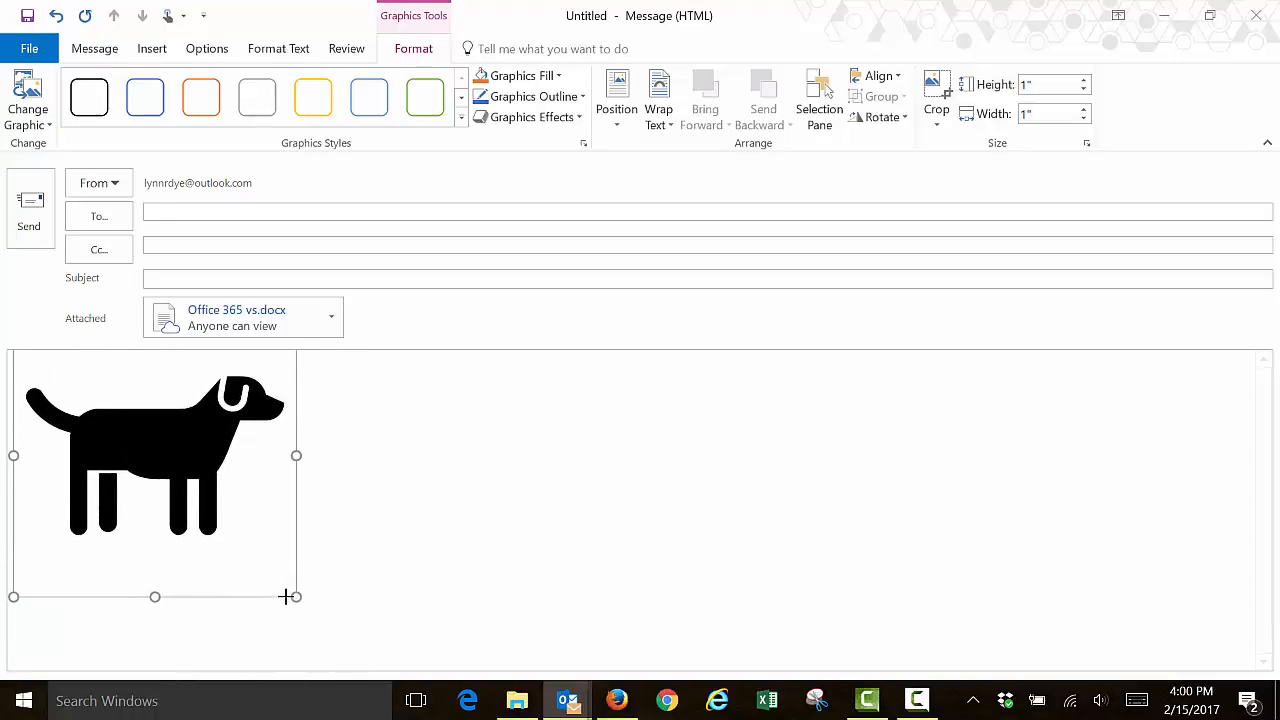
drag(296, 596, 218, 518)
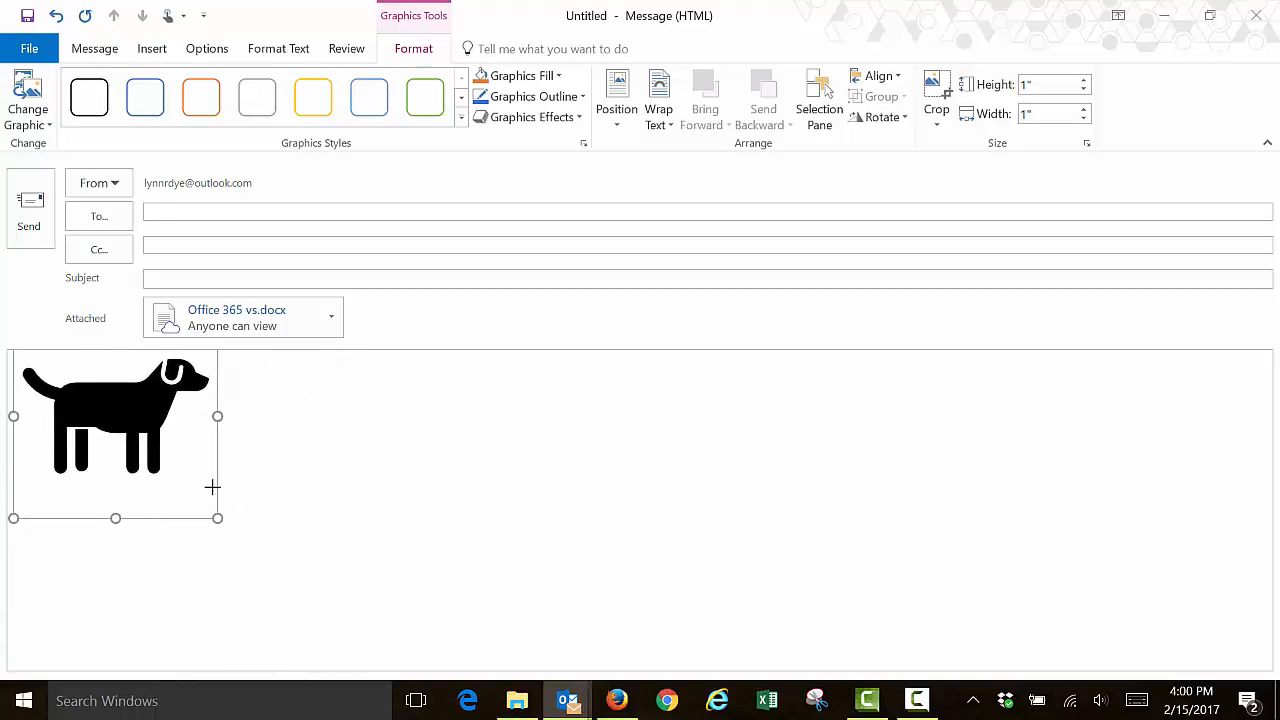
click(265, 437)
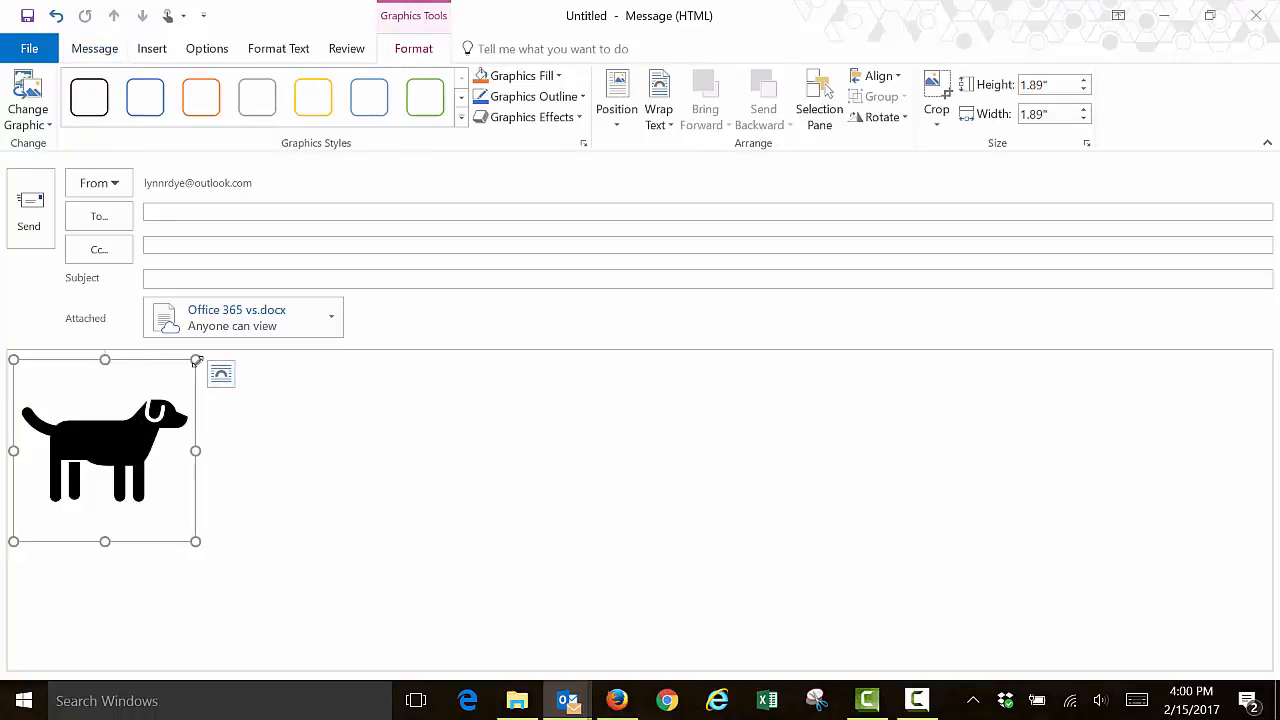
drag(196, 541, 161, 507)
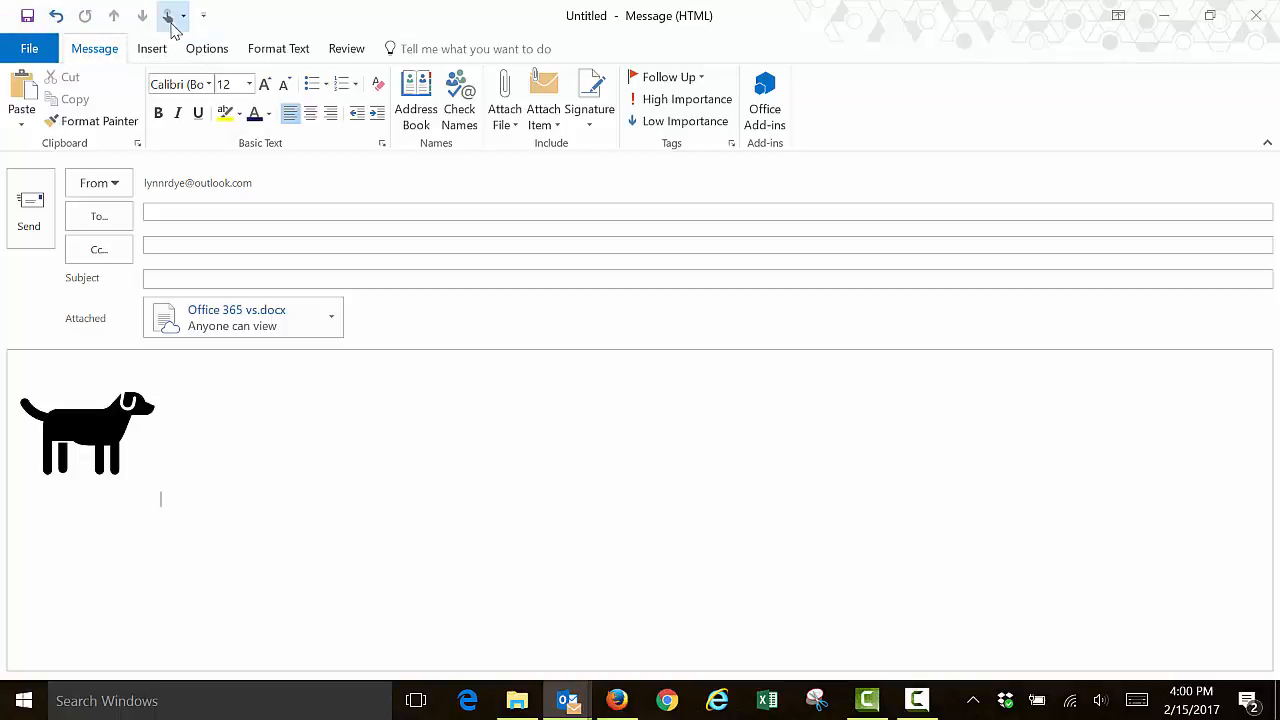
mouse_move(203, 16)
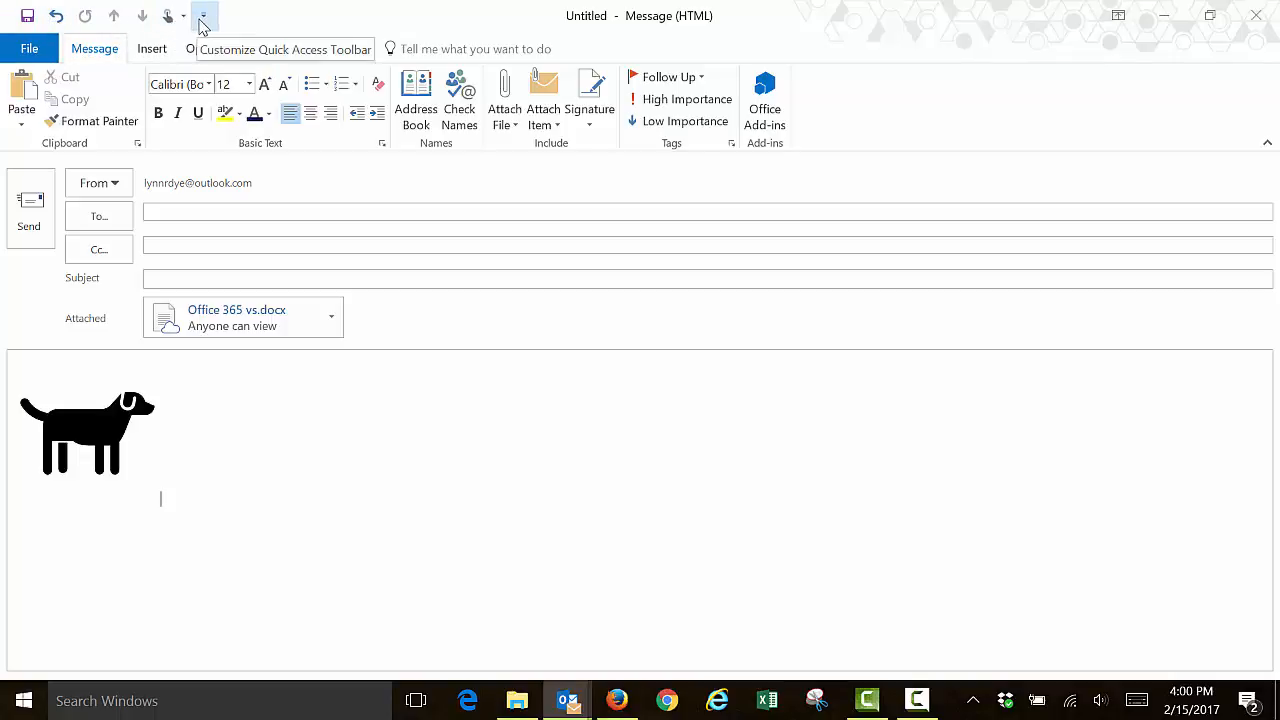
click(204, 15)
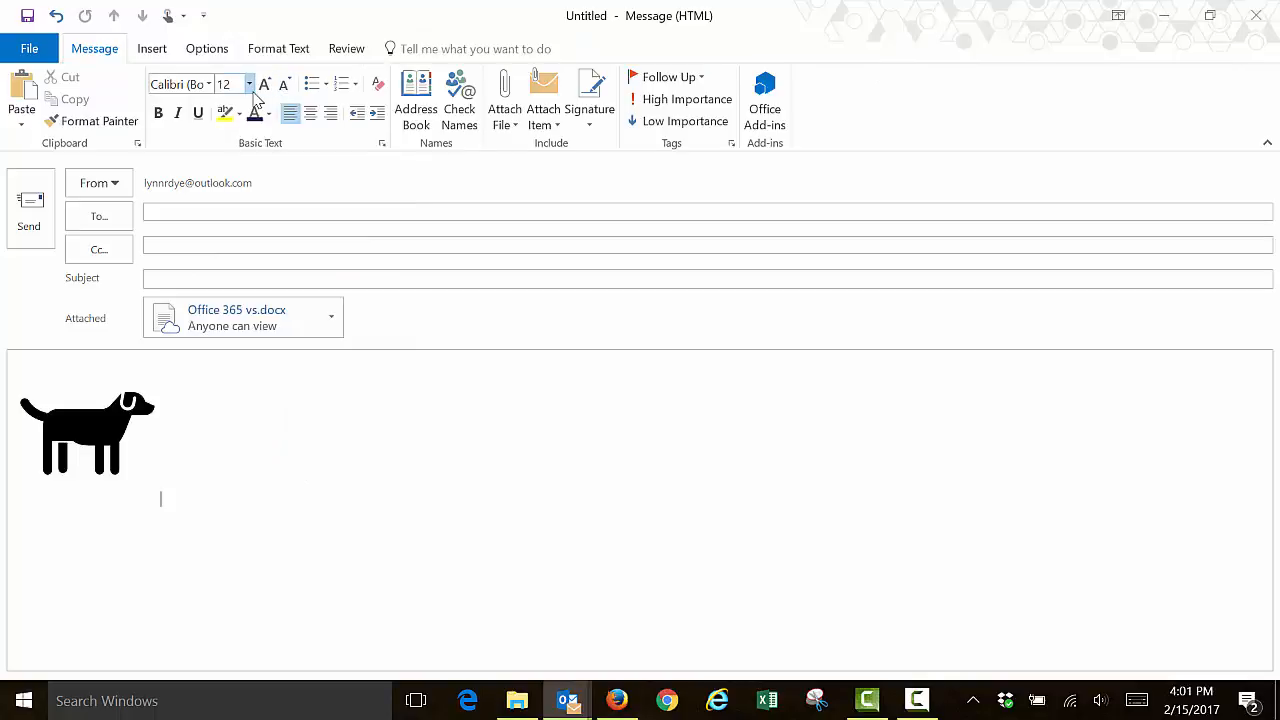
mouse_move(223, 84)
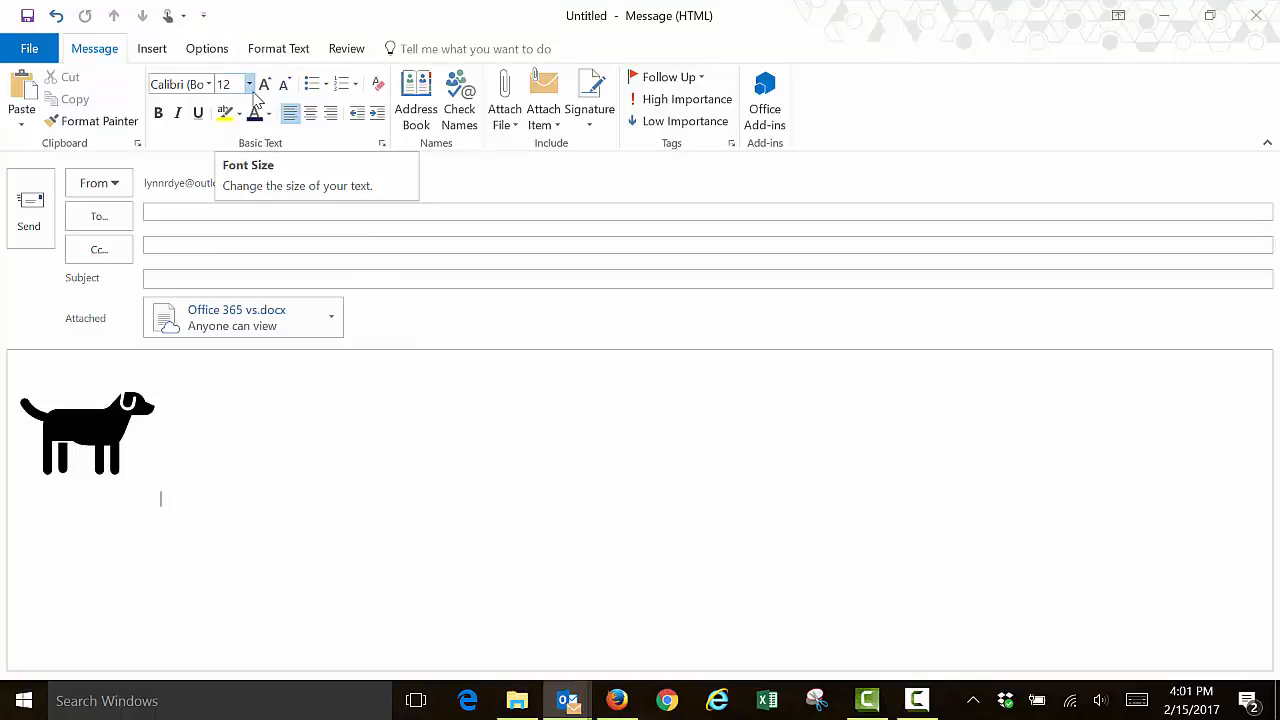
mouse_move(406, 147)
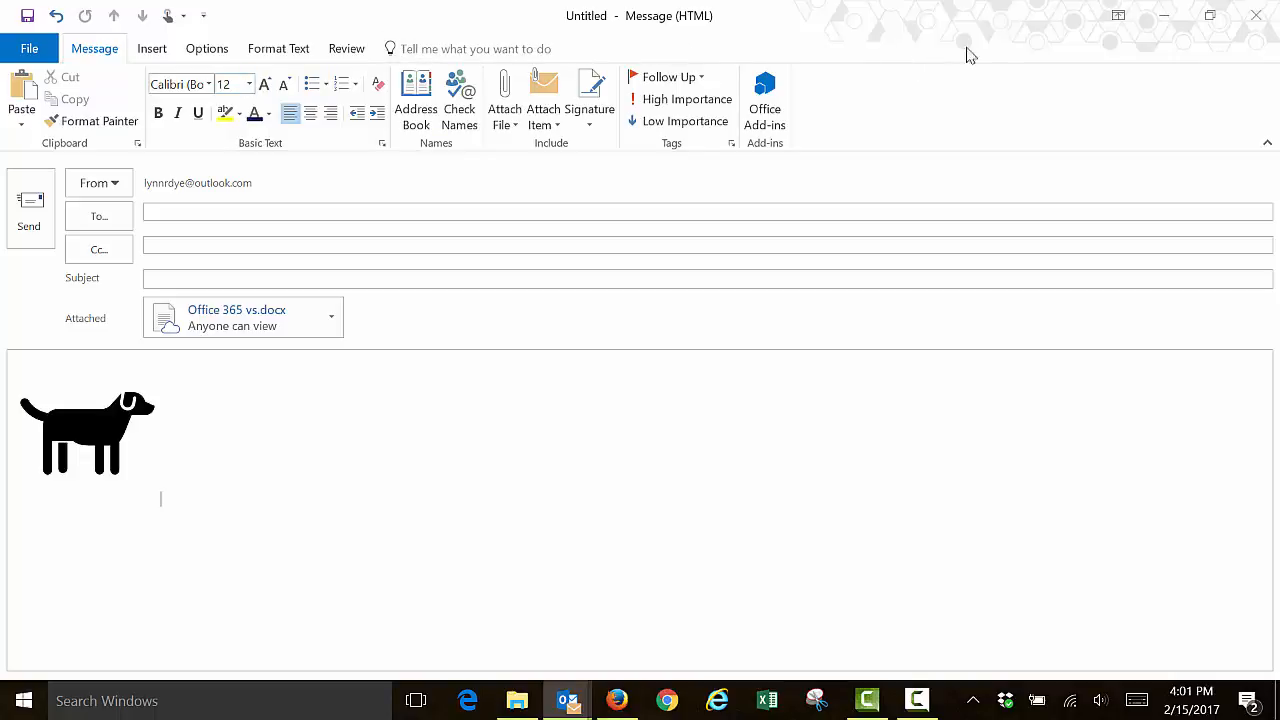
mouse_move(1119, 16)
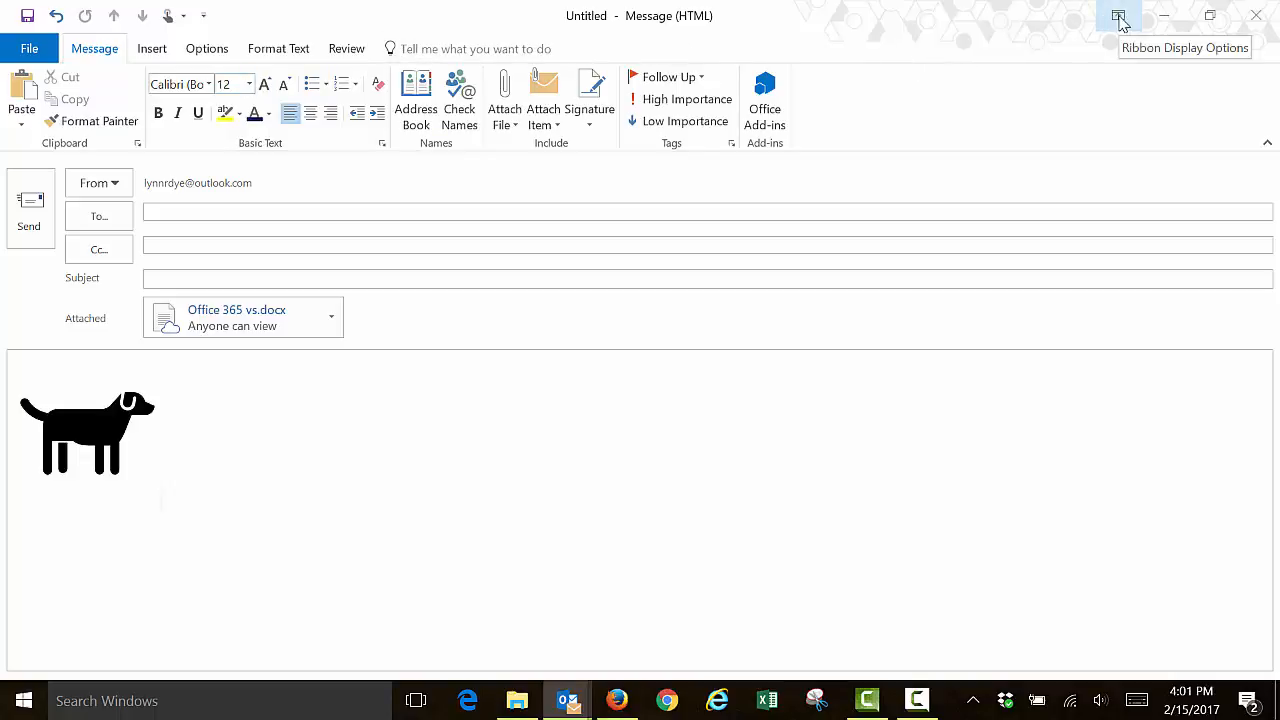
click(1119, 15)
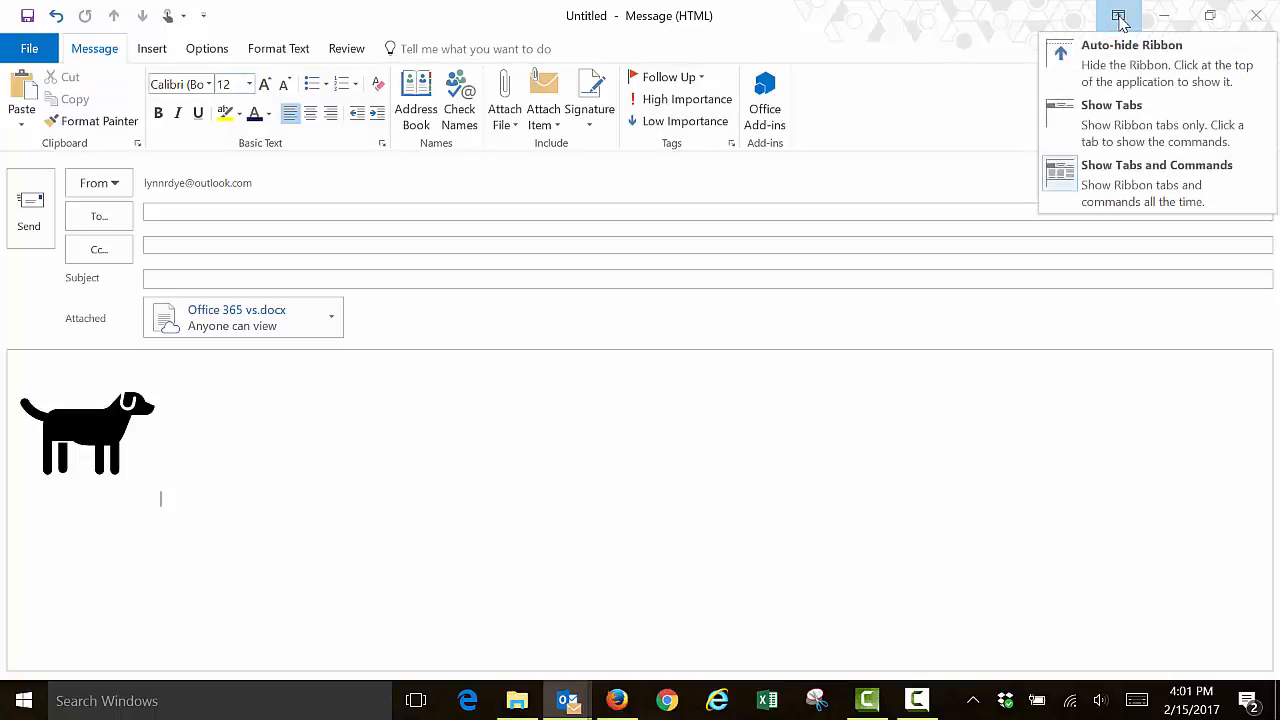
click(1131, 45)
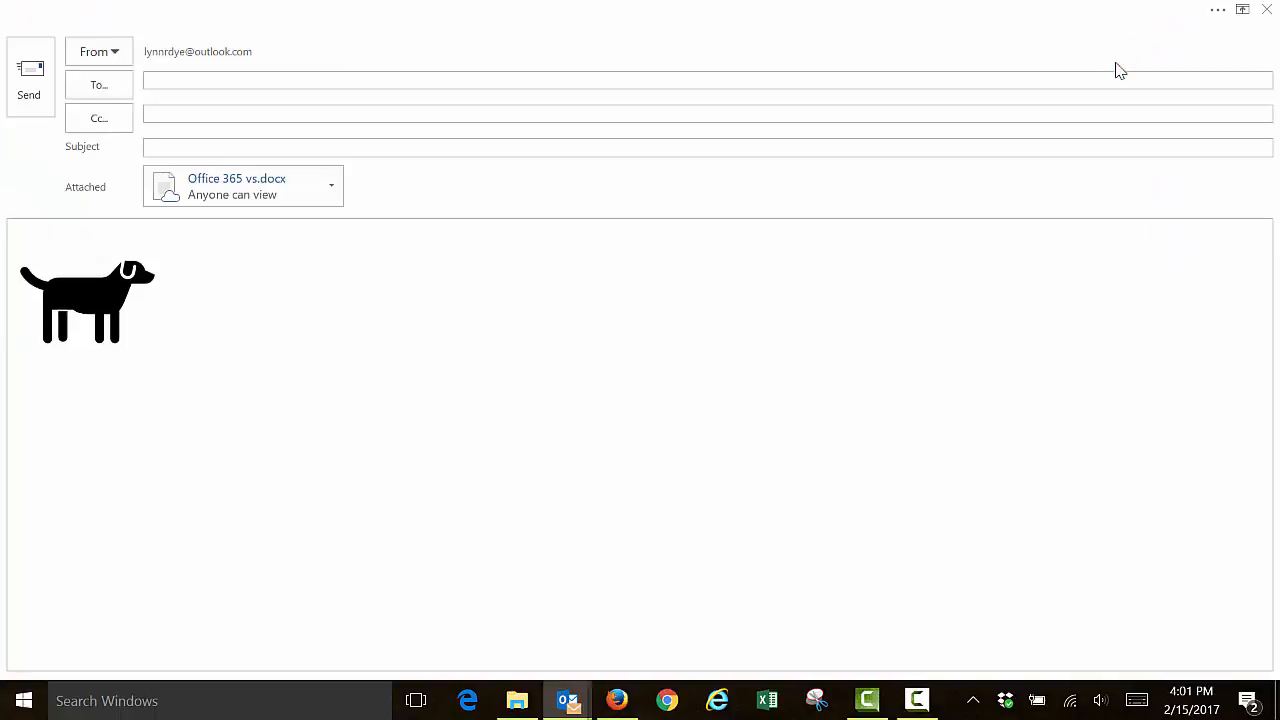
mouse_move(597, 389)
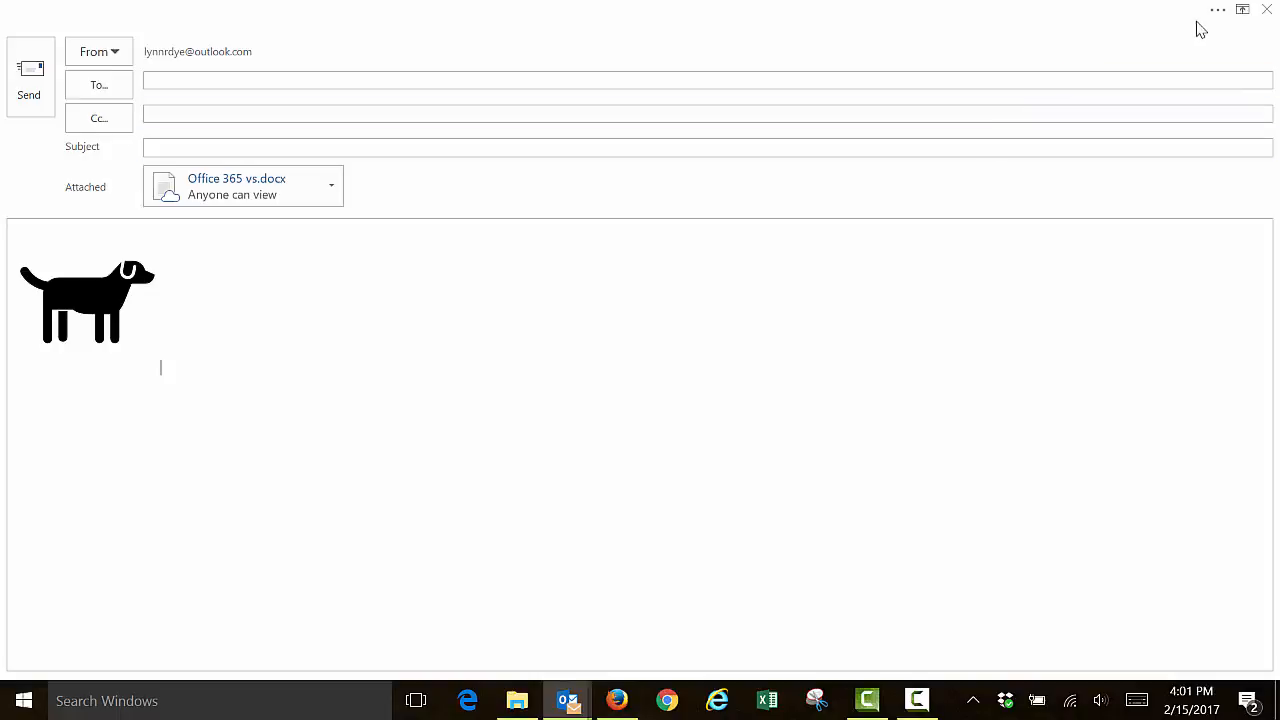
mouse_move(1243, 10)
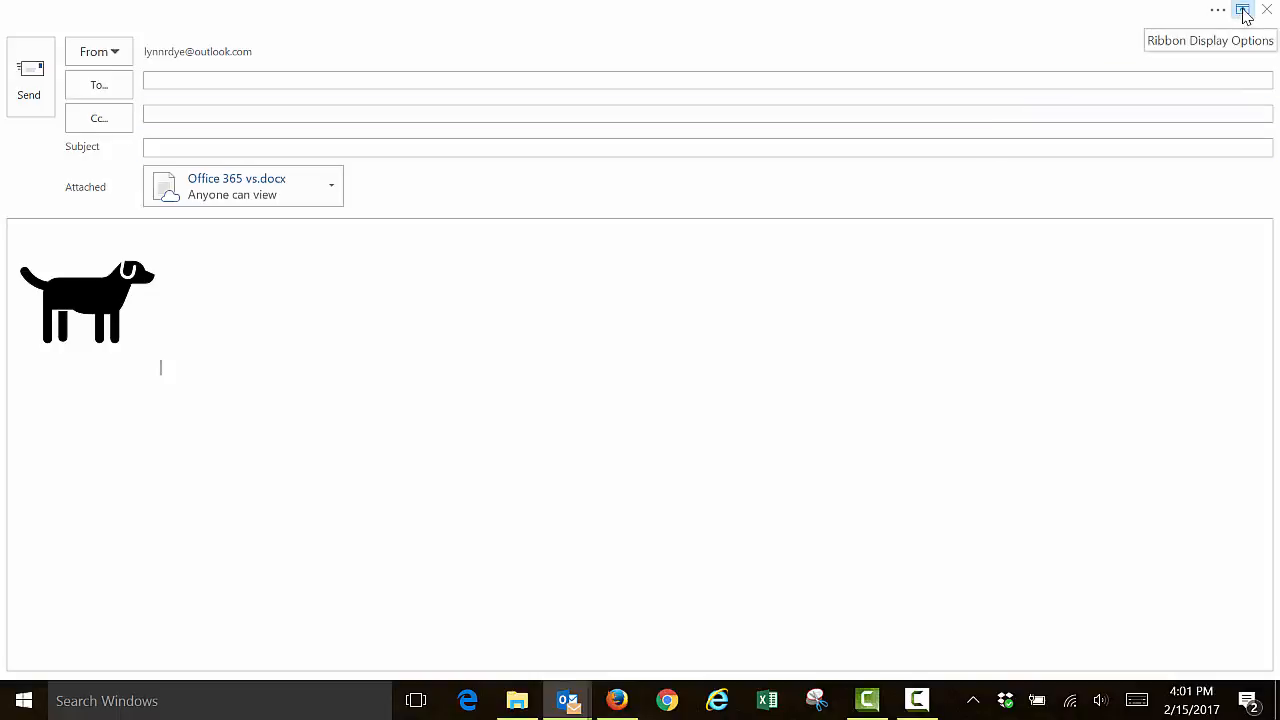
click(1243, 11)
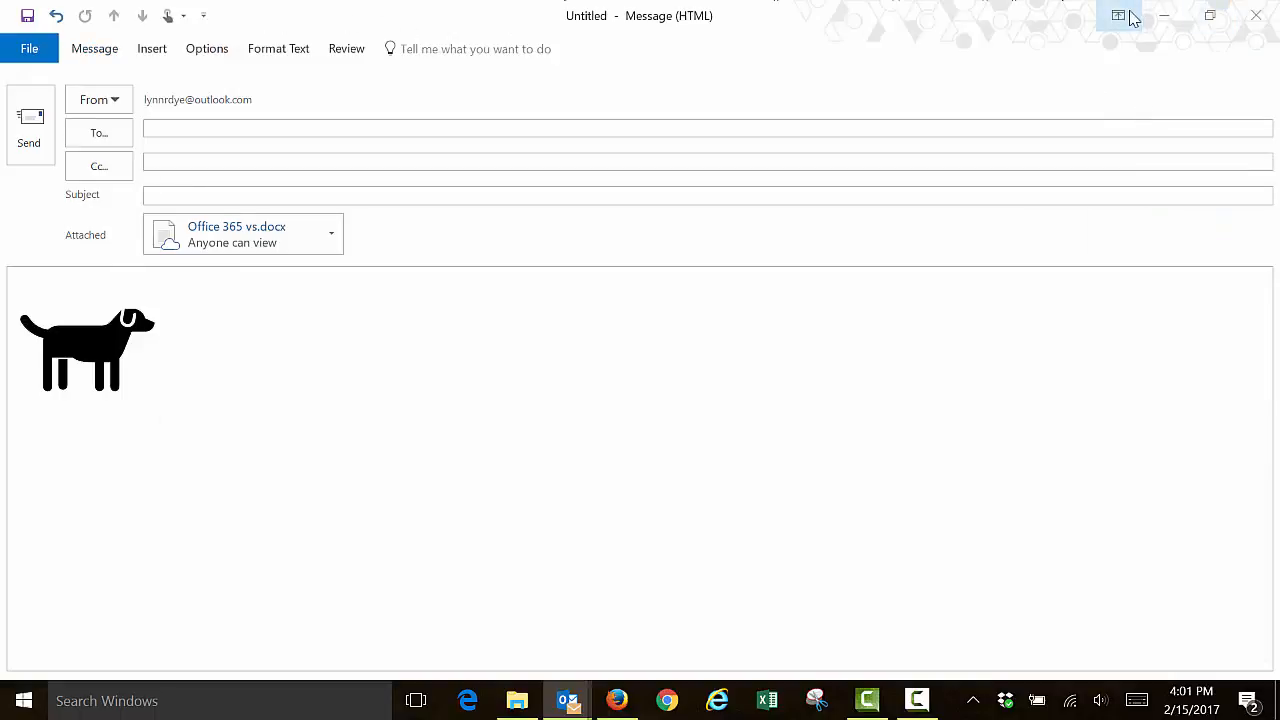
click(1119, 15)
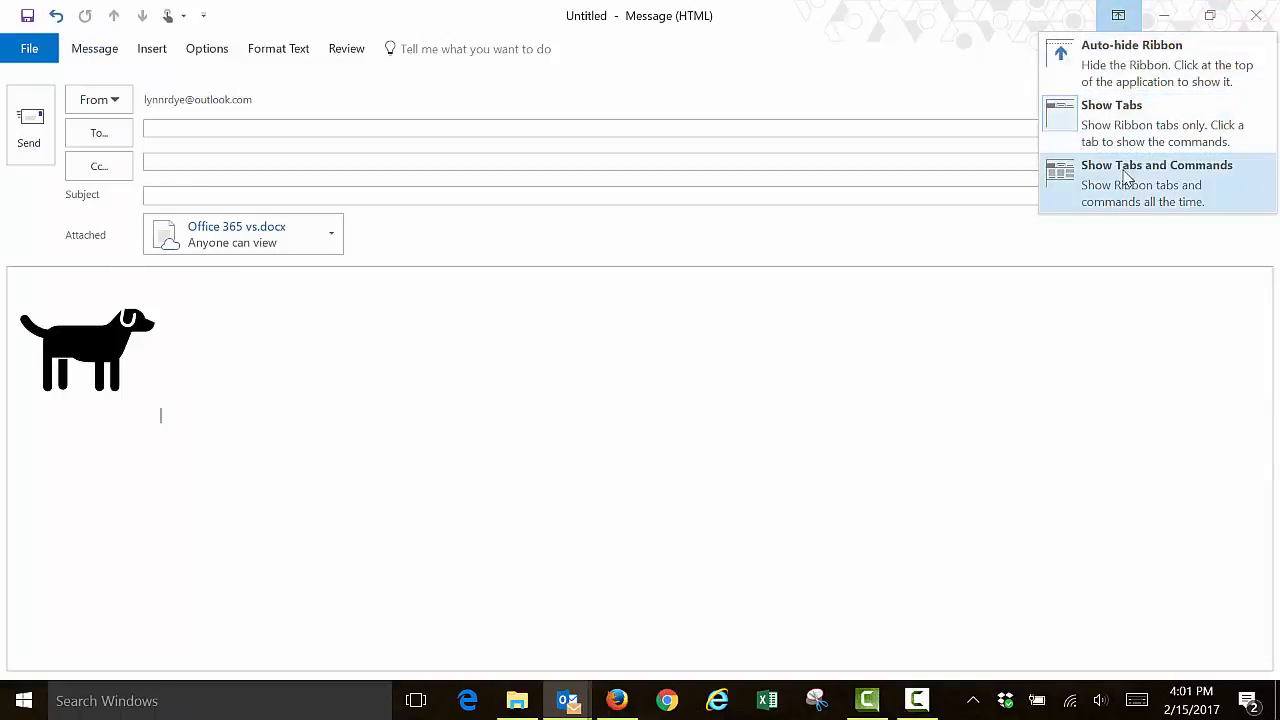
click(1156, 165)
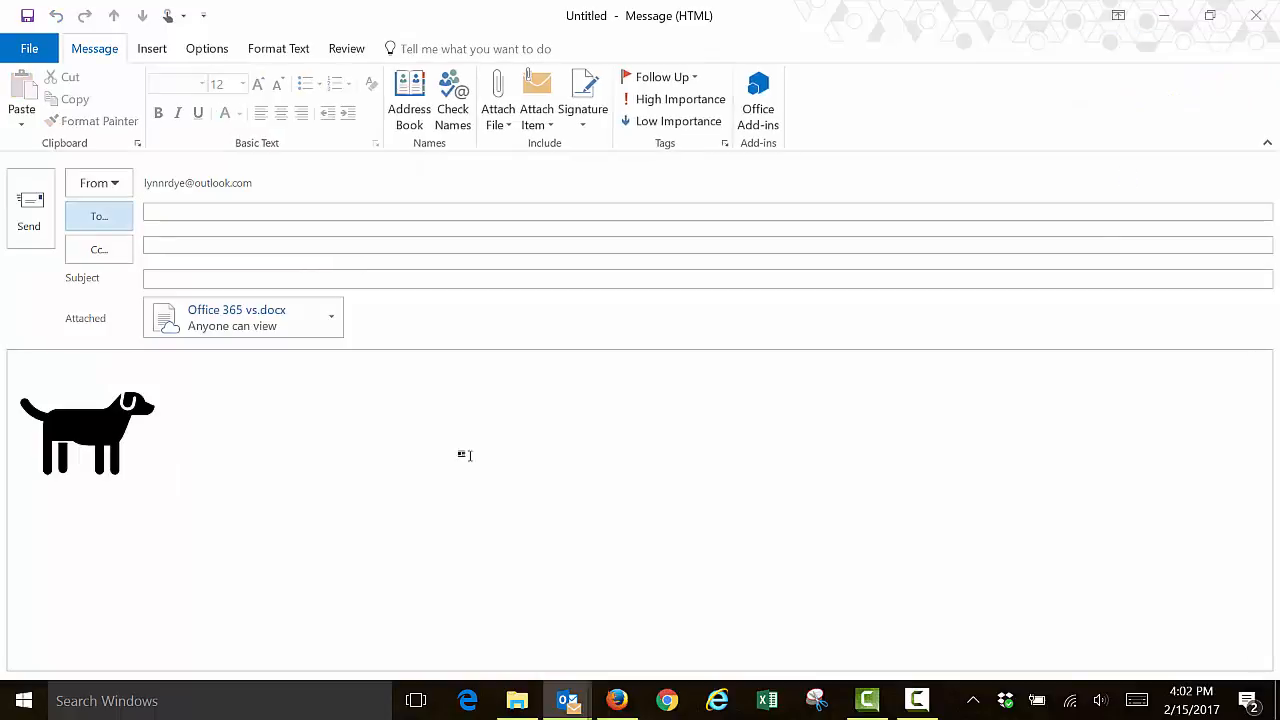
mouse_move(935, 535)
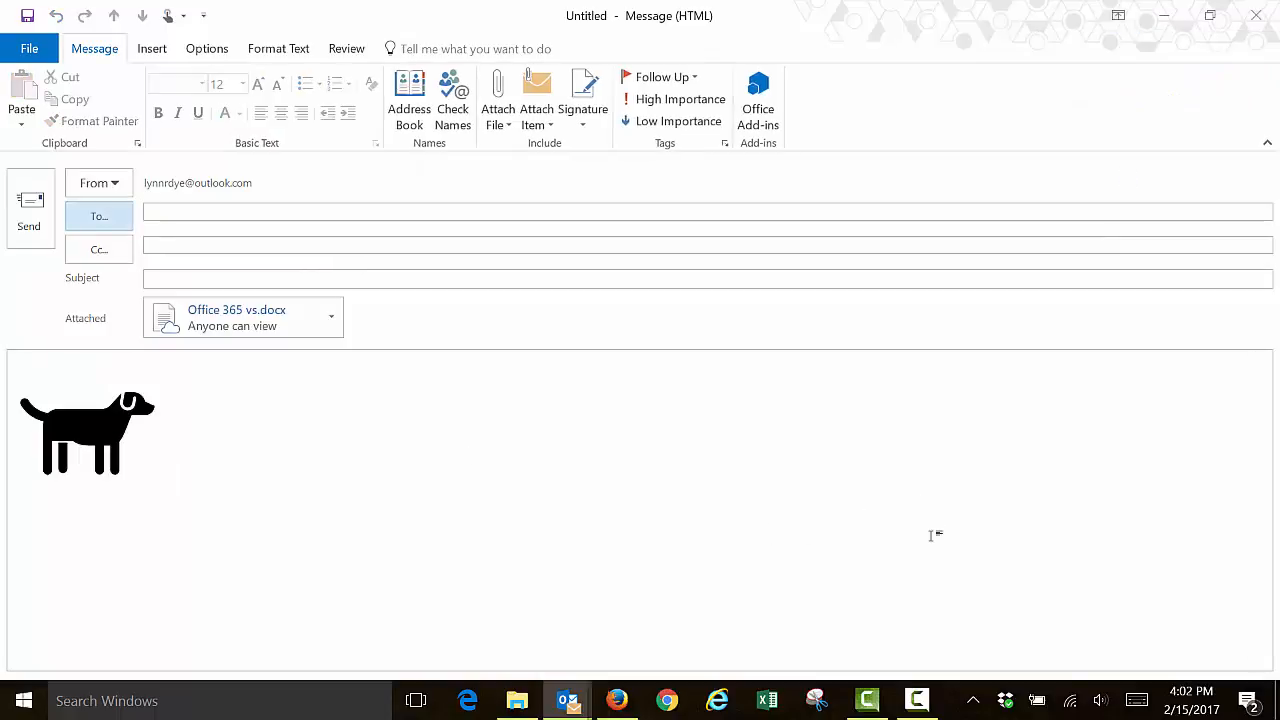